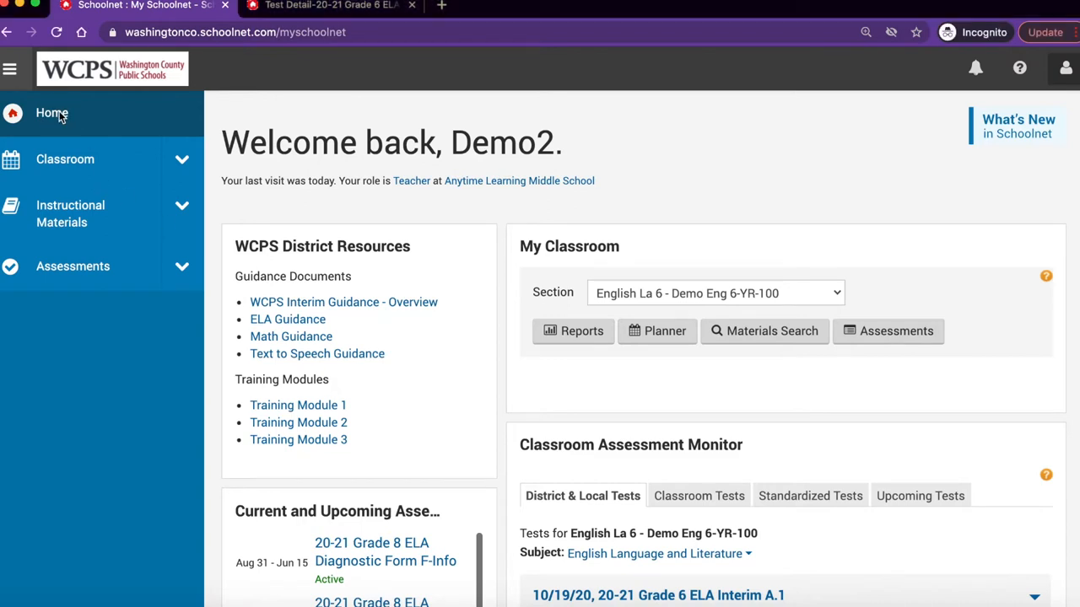
mouse_move(442, 233)
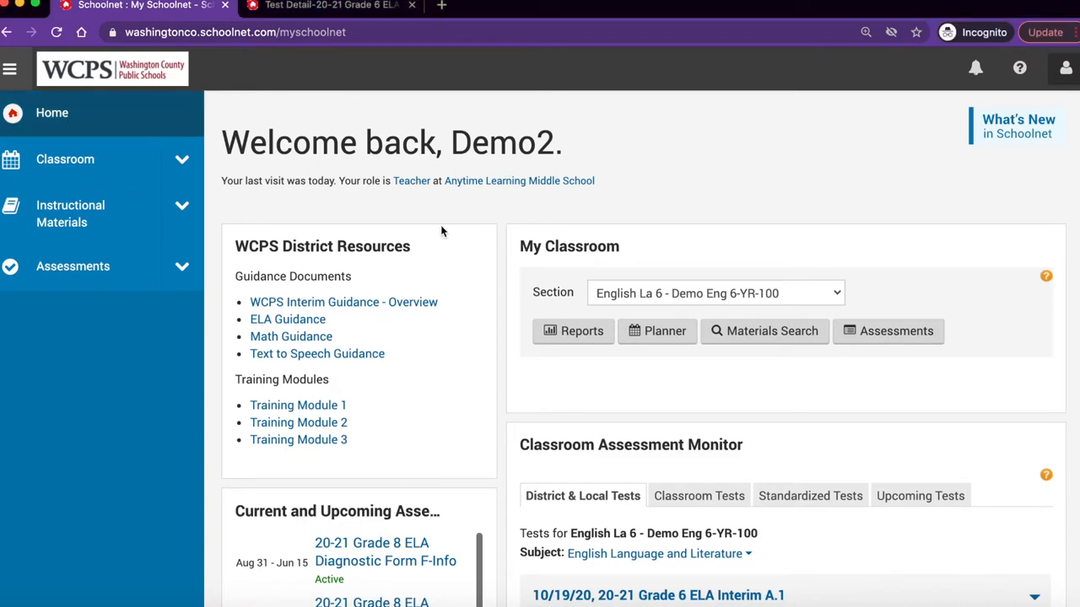
mouse_move(611, 273)
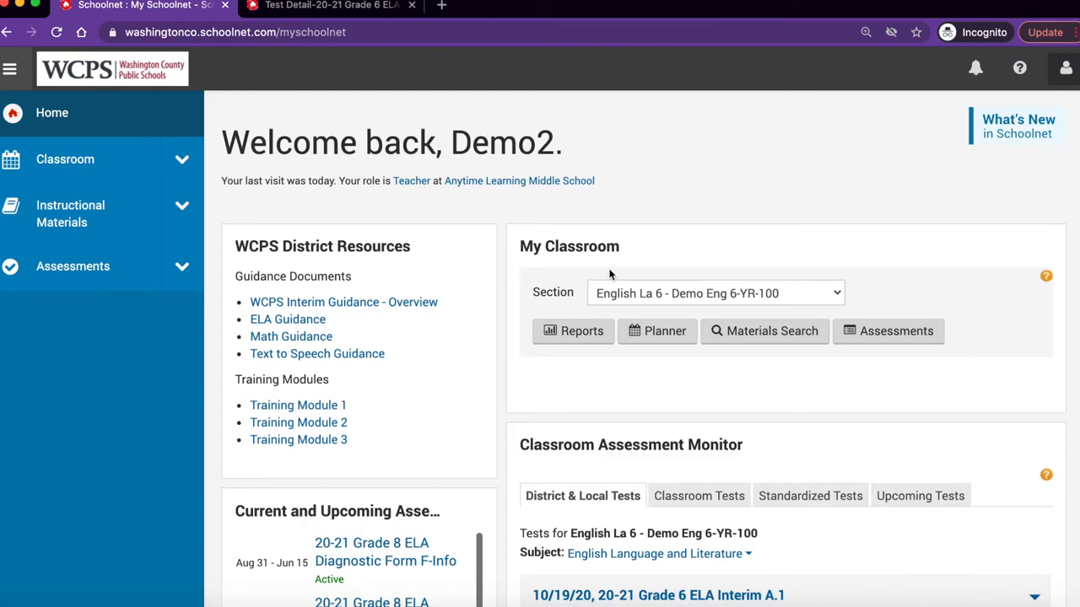
Keep the English La 6 section chosen and show its Reporting Dashboard benchmark test list.
click(715, 294)
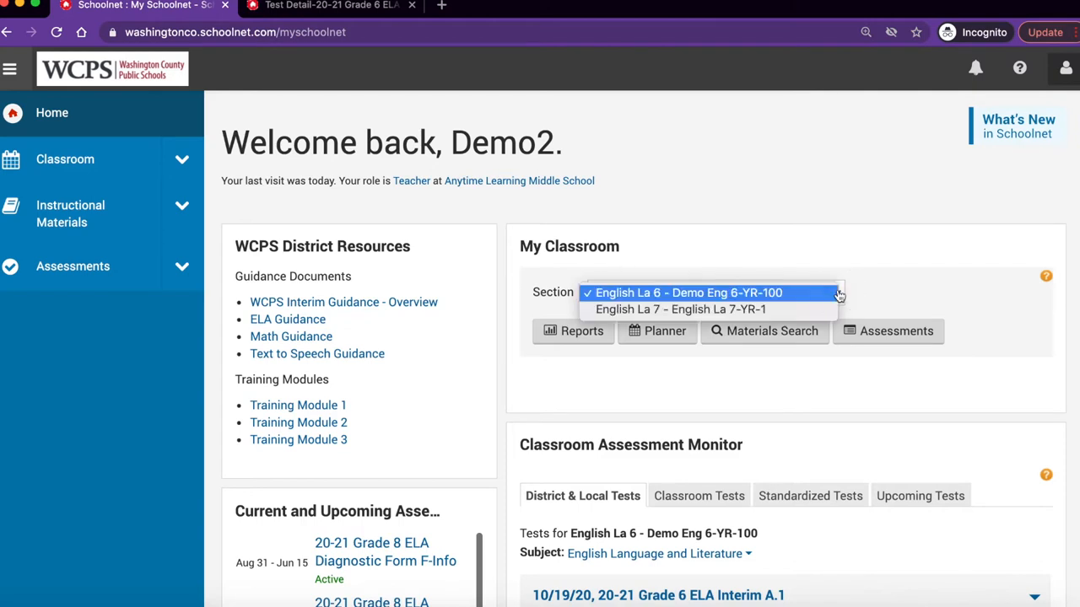
click(688, 293)
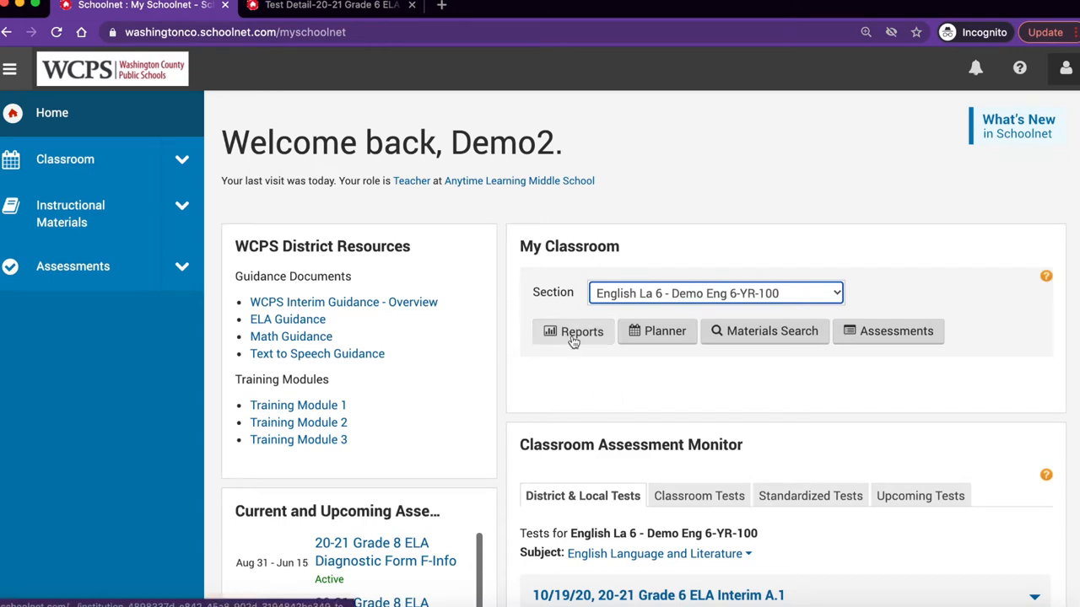
click(574, 331)
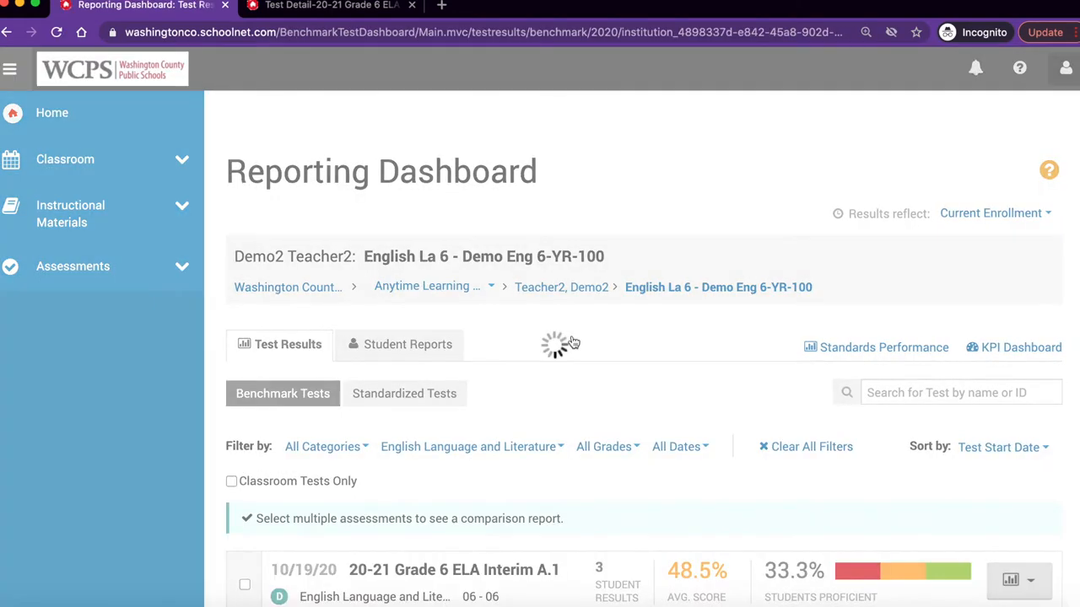
scroll(down, 3)
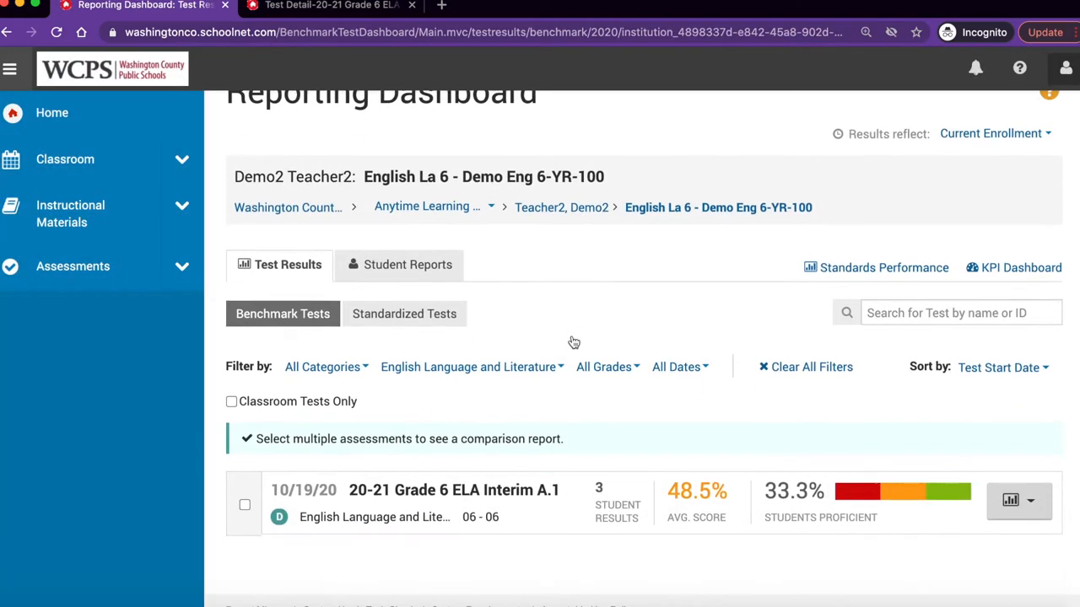
scroll(down, 3)
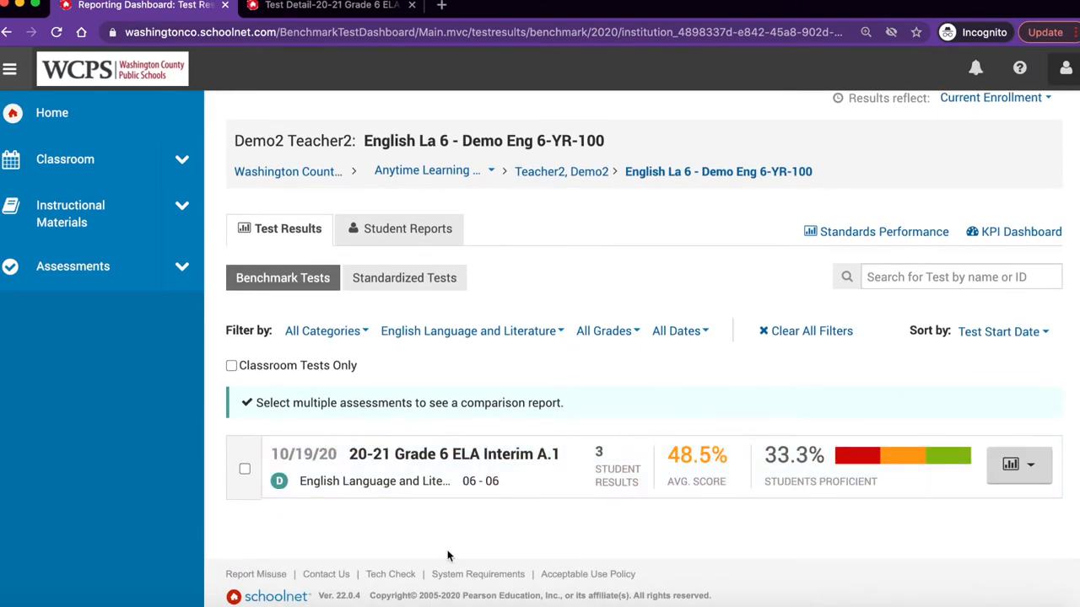
mouse_move(408, 473)
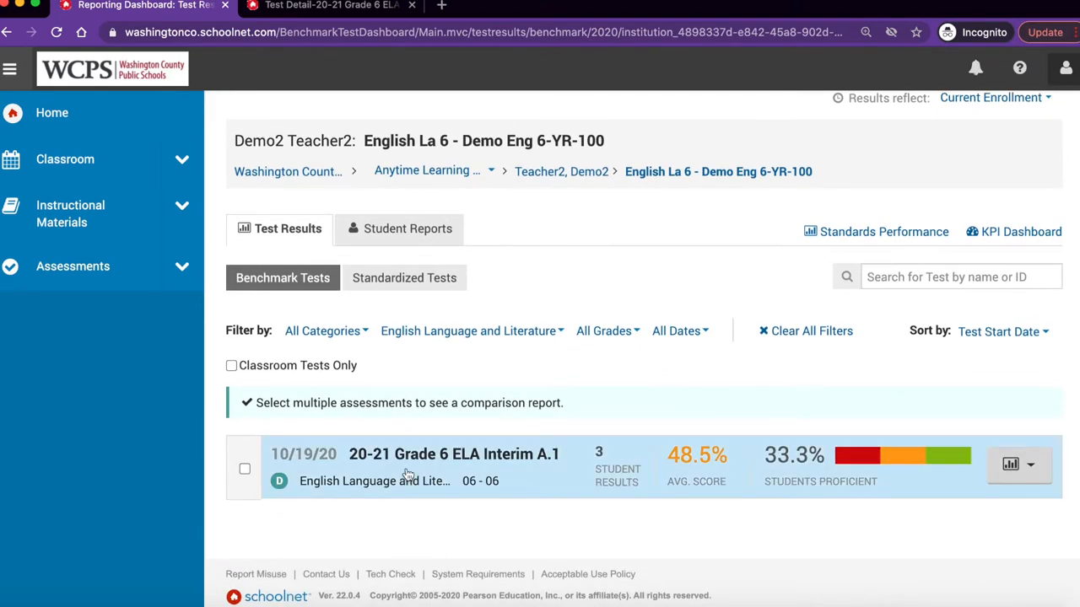
Open the 20-21 Grade 6 ELA Interim A.1 report and switch to its Item Analysis view.
click(454, 454)
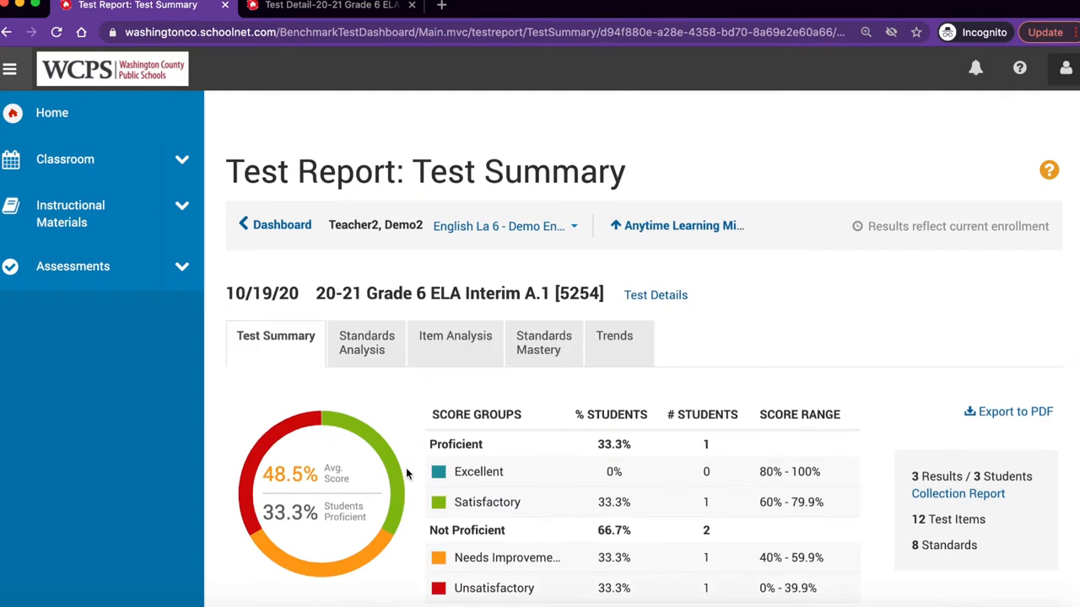
mouse_move(455, 340)
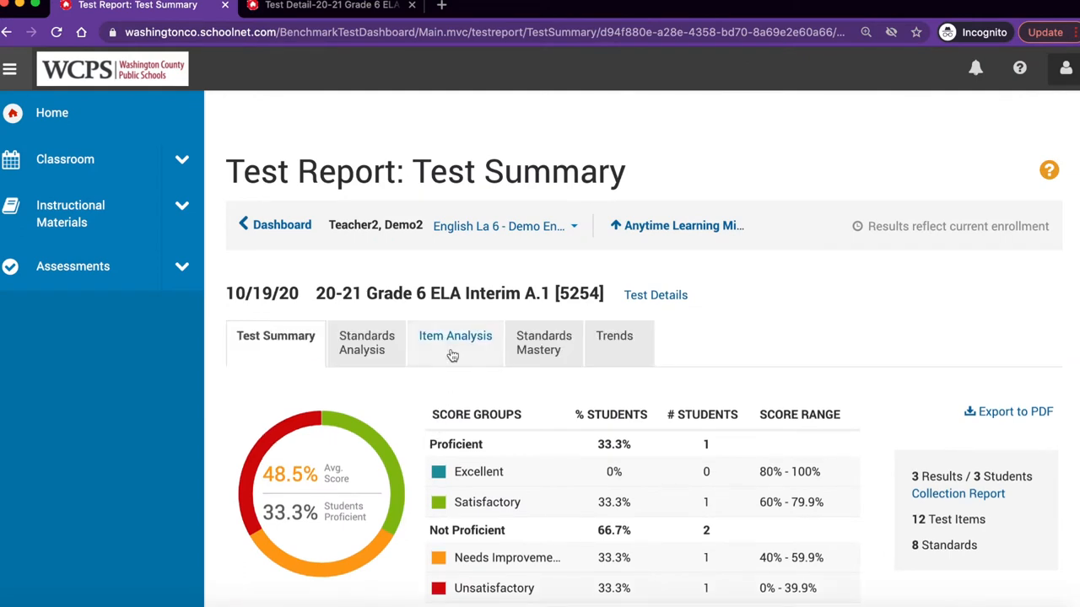
mouse_move(455, 343)
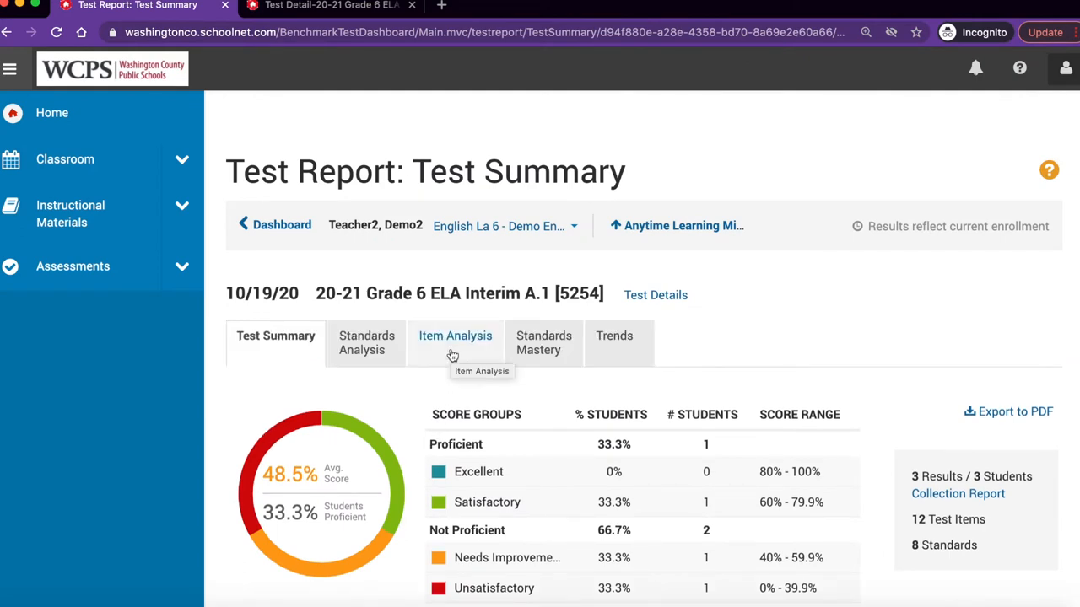
click(456, 343)
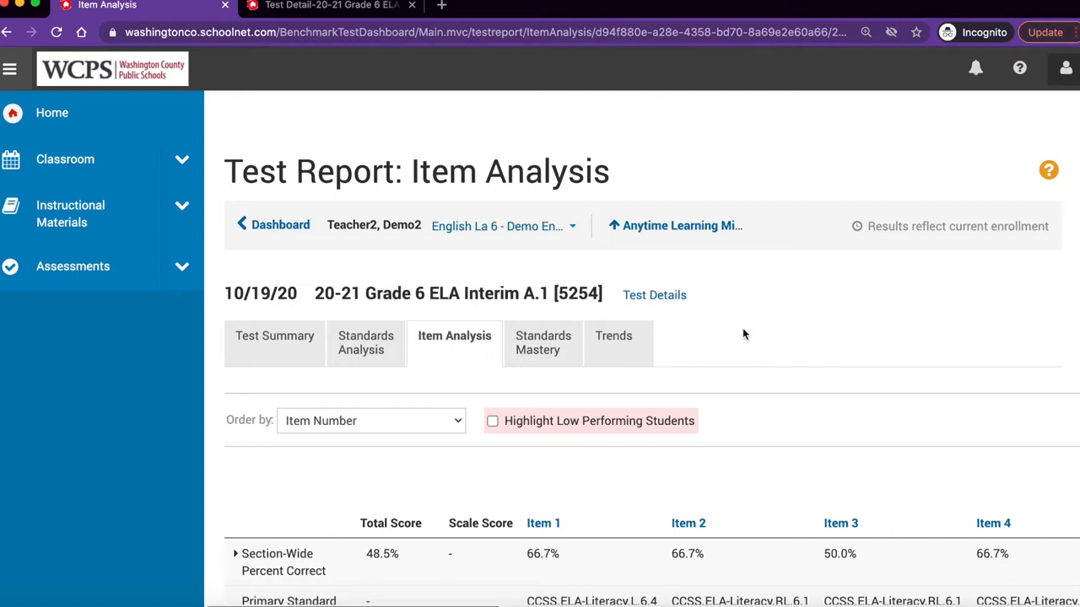
mouse_move(667, 318)
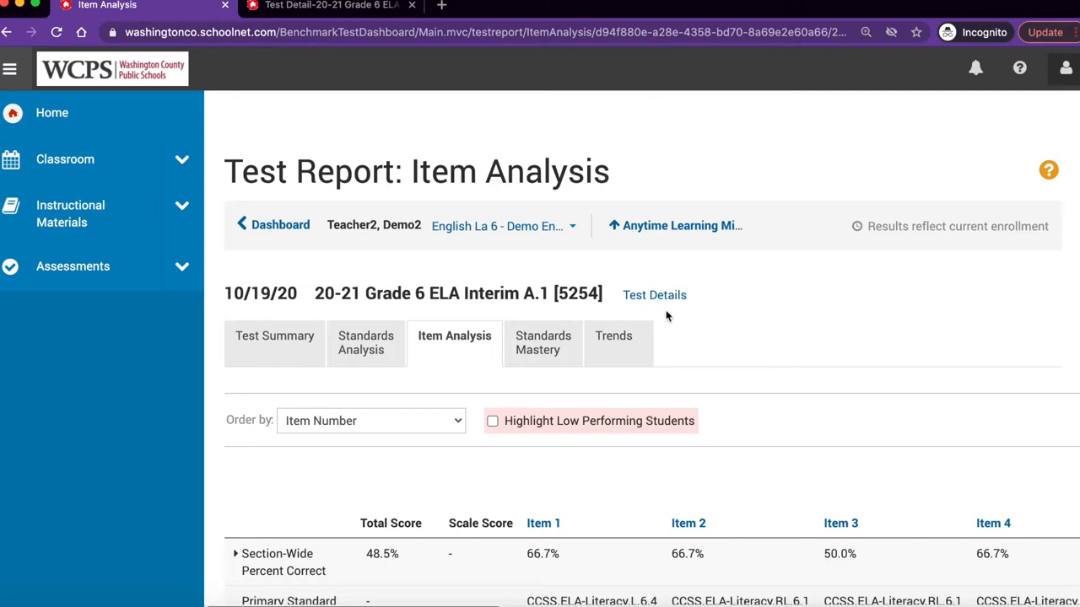
Review the Interim A.1 Test Details in a new tab, then return to Item Analysis.
click(655, 293)
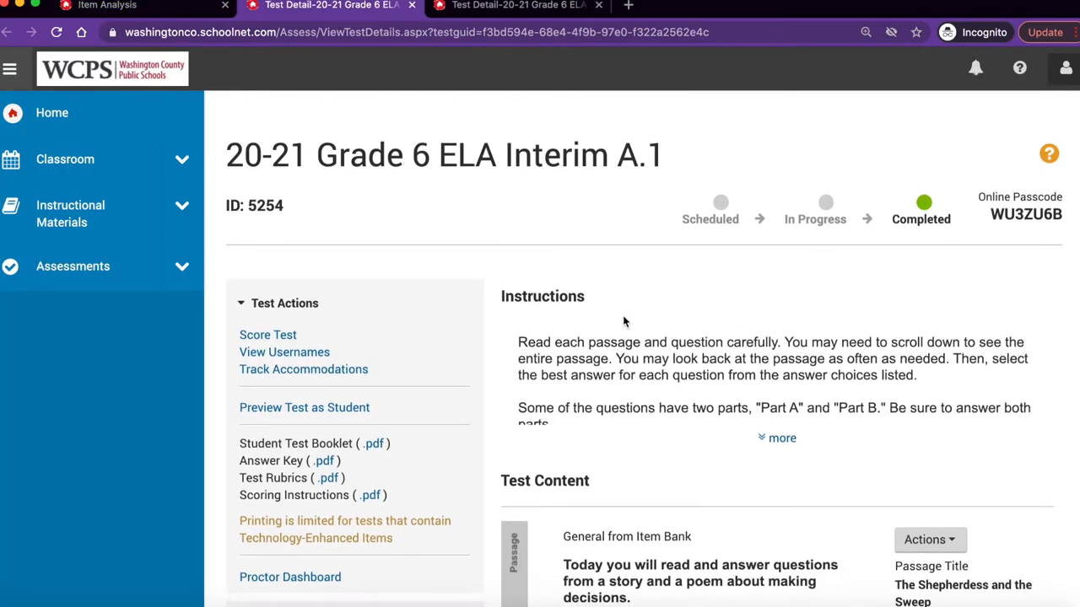
scroll(down, 3)
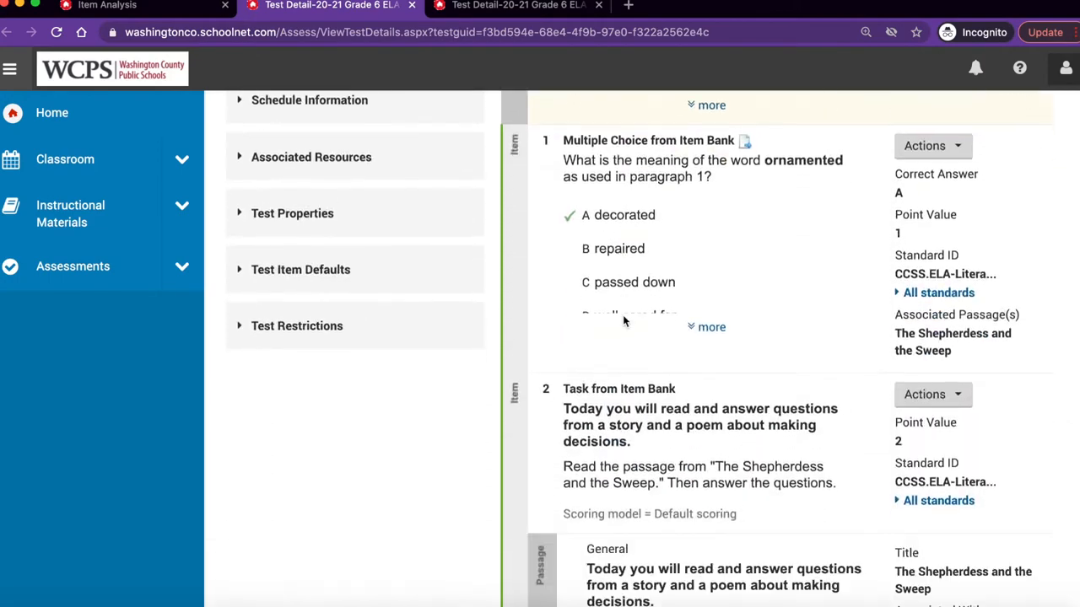
scroll(down, 3)
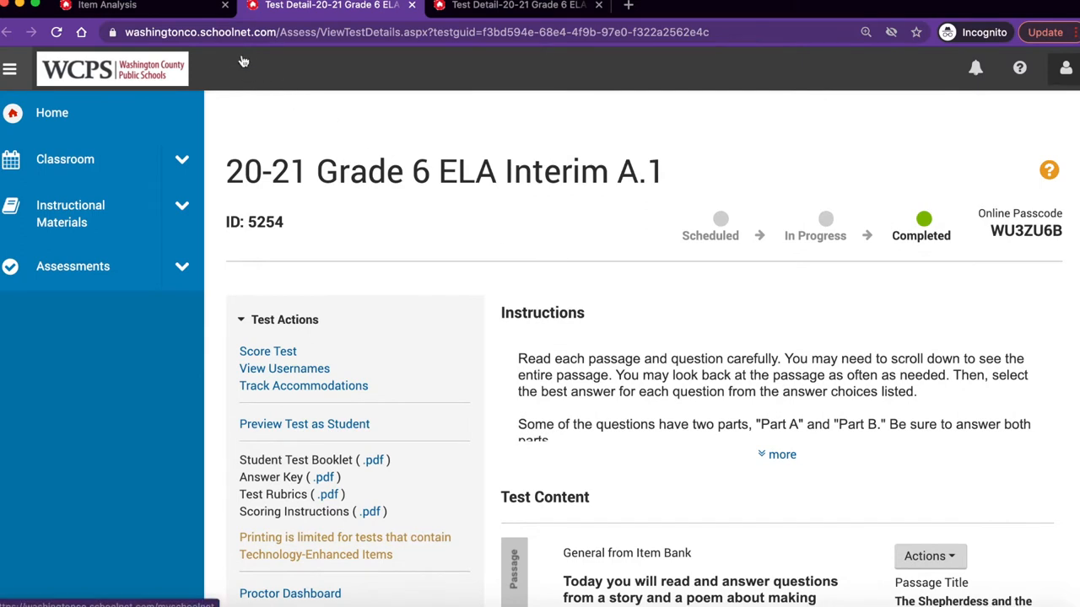
mouse_move(104, 5)
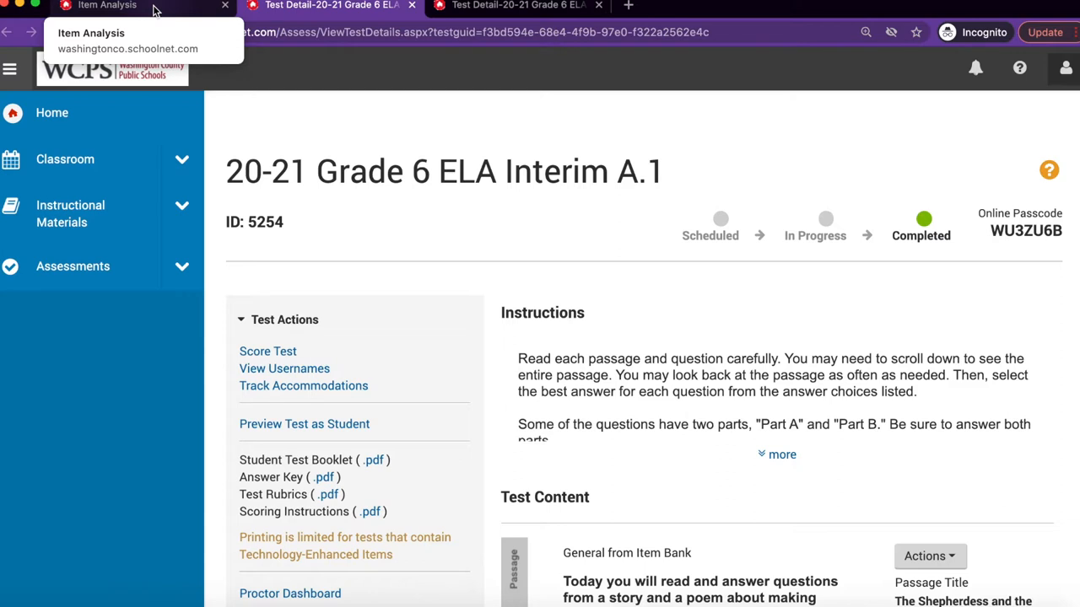
click(101, 7)
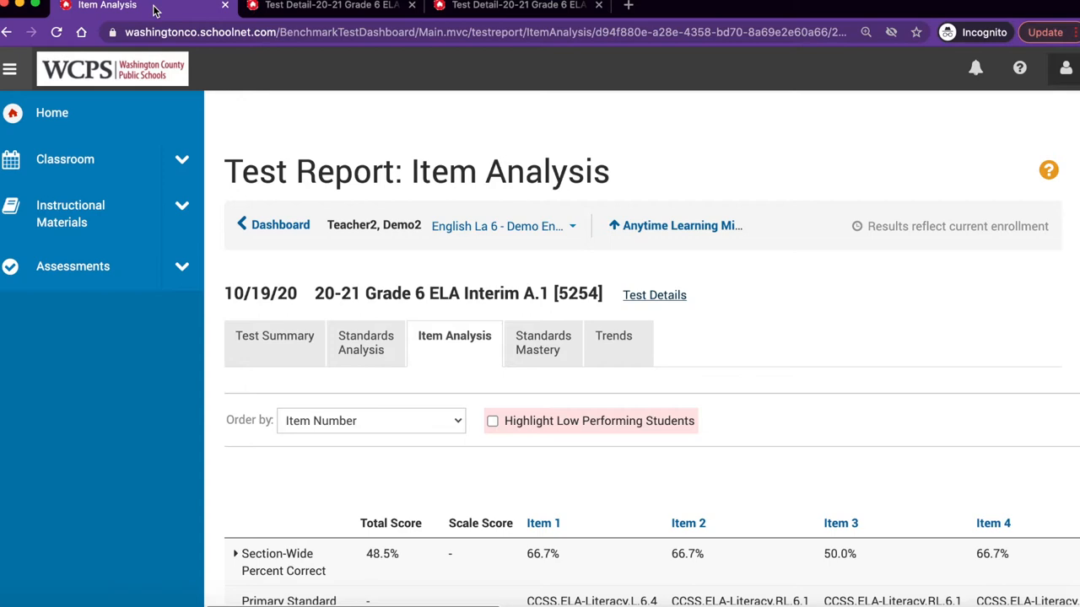
Order items by Primary Standards Performance, then by Percent Correct, lowest first.
click(371, 420)
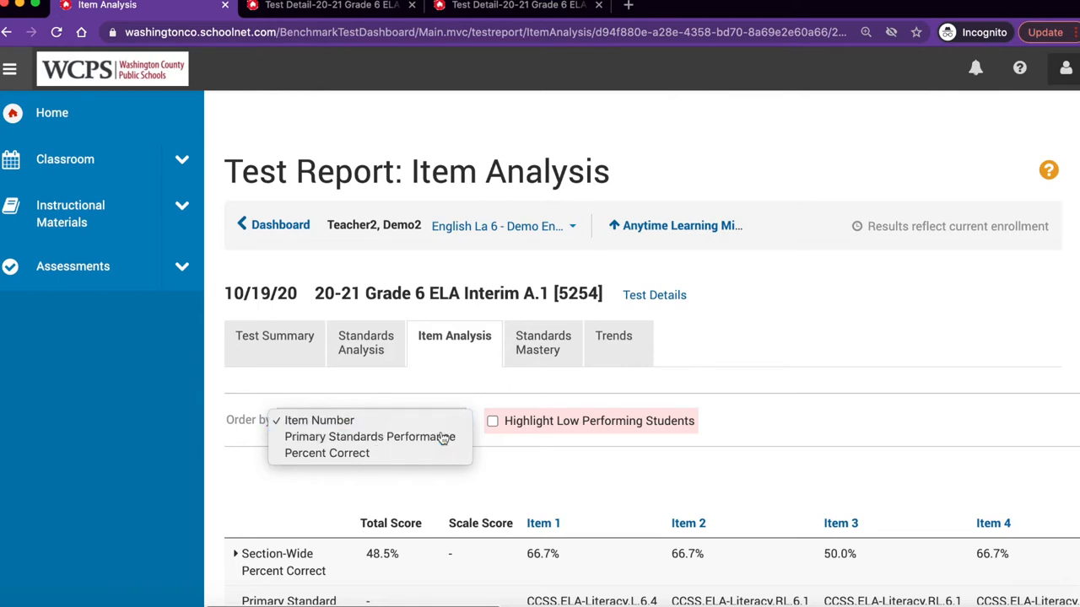
click(368, 435)
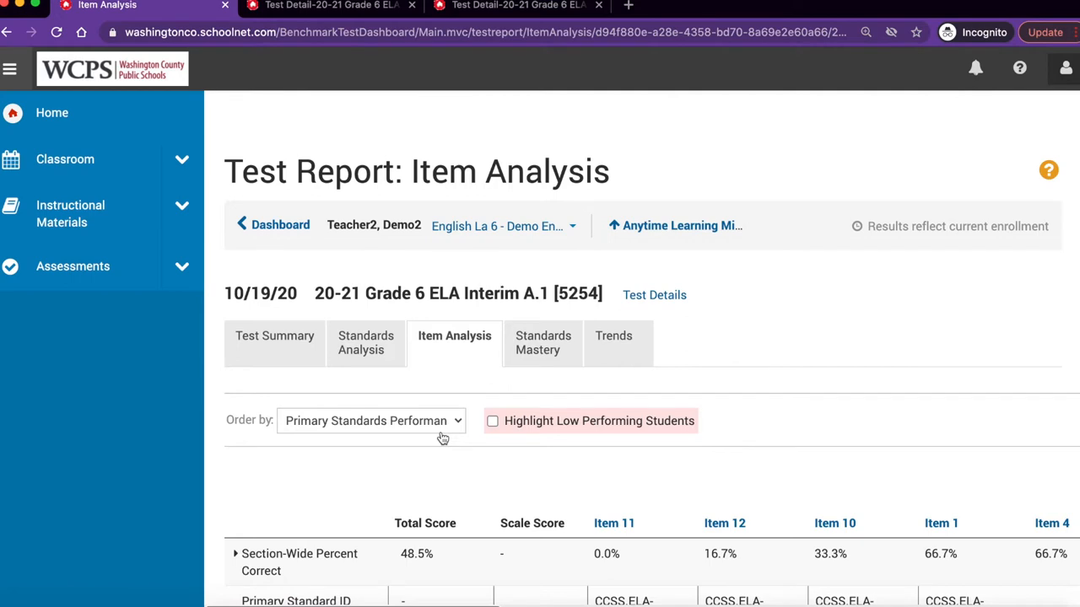
scroll(down, 3)
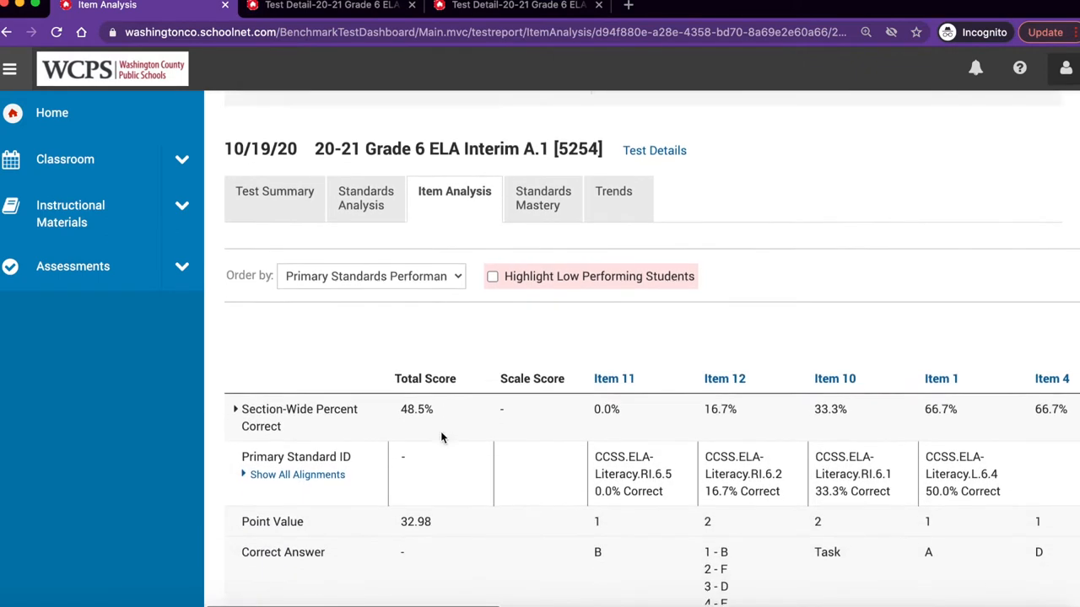
click(371, 277)
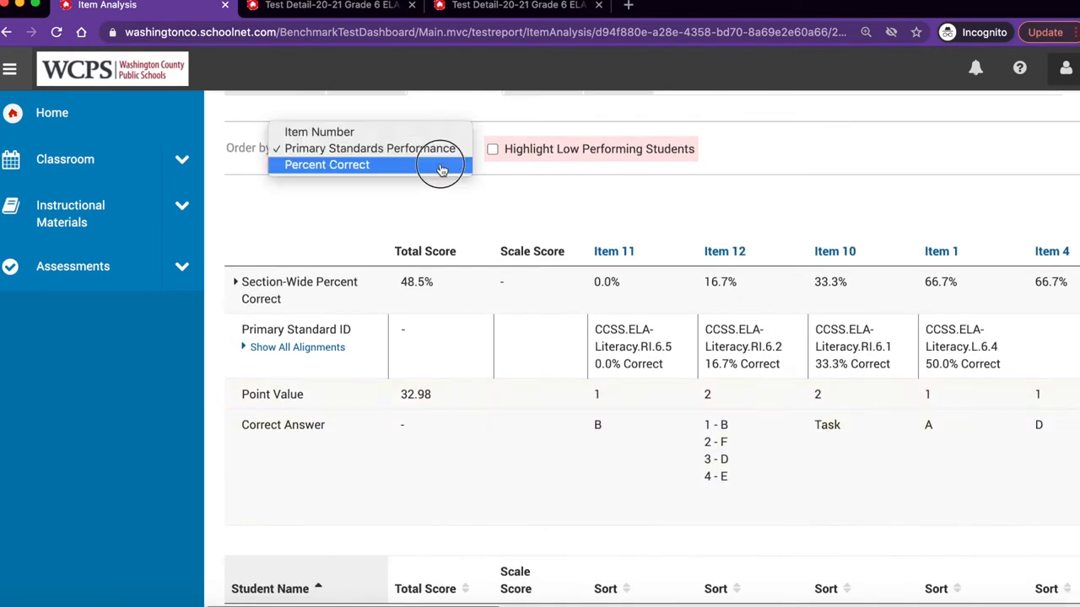
click(328, 166)
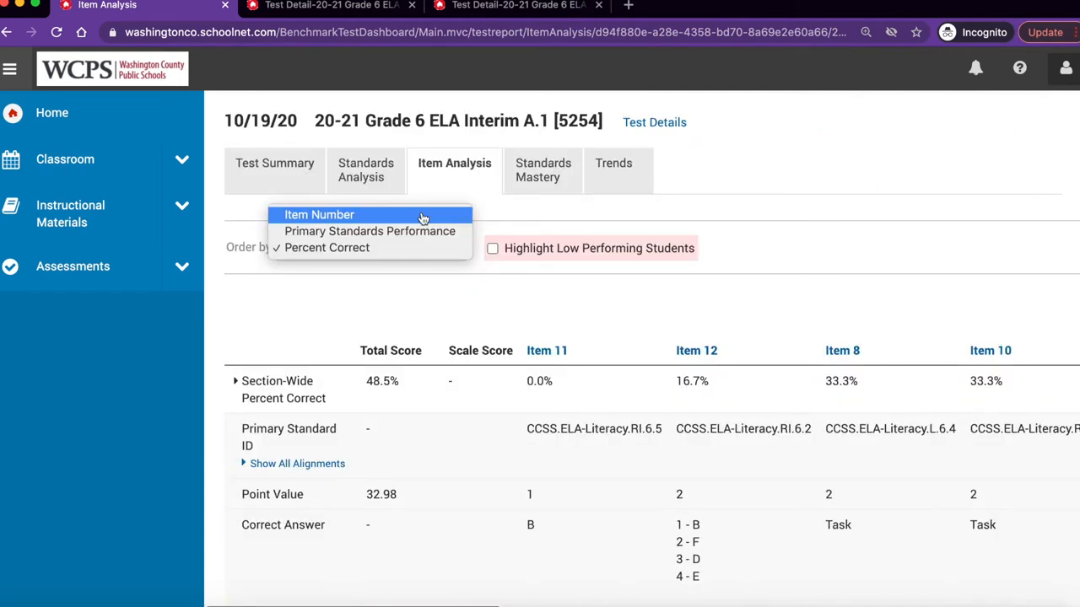
click(319, 214)
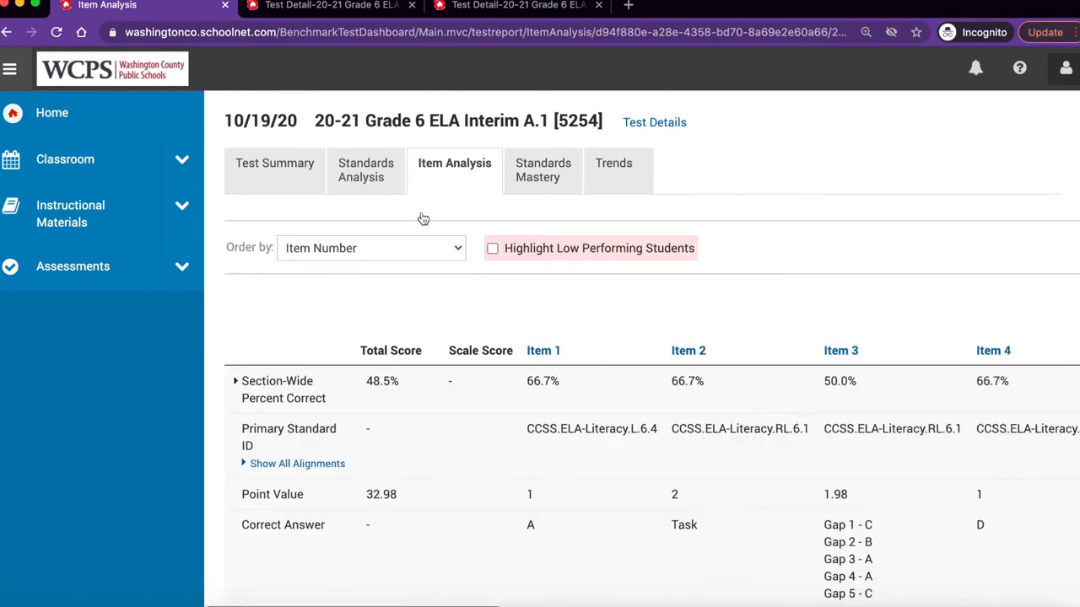
mouse_move(537, 344)
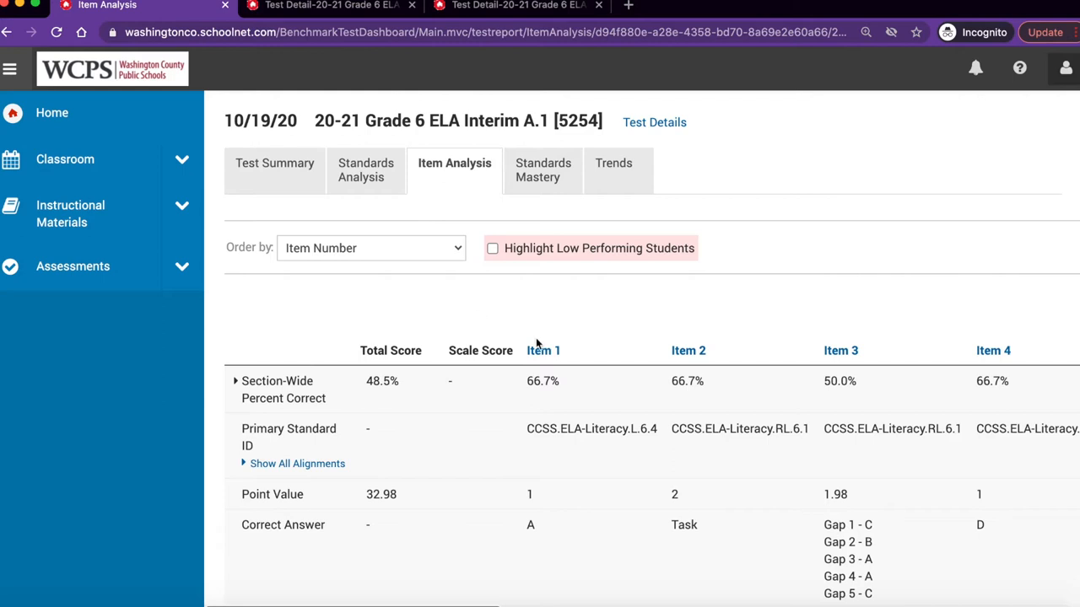
mouse_move(626, 347)
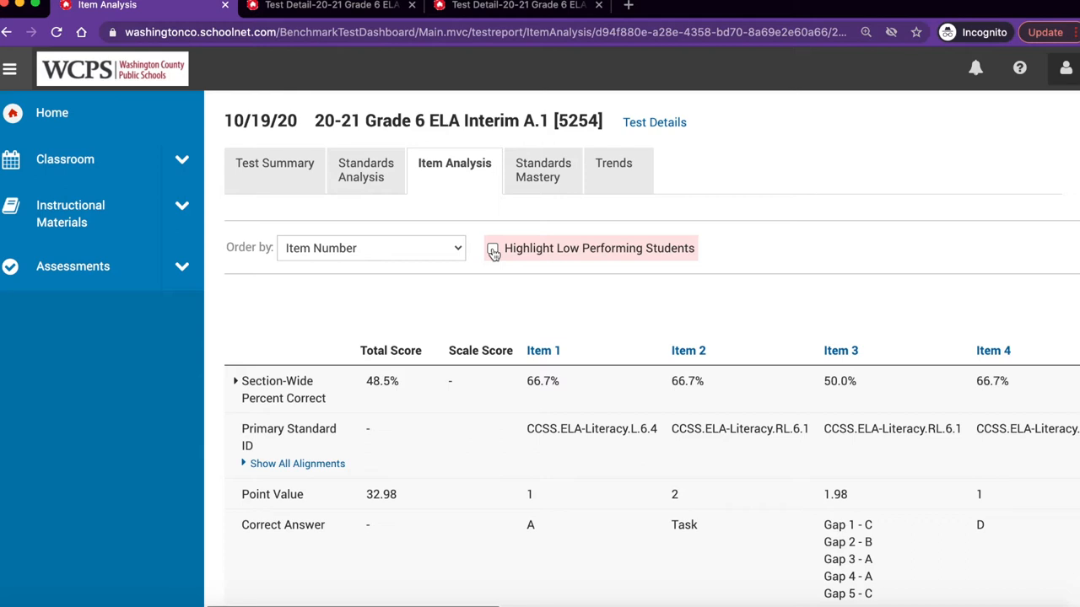
Enable Highlight Low Performing Students and review the item scores and correct answers.
click(492, 247)
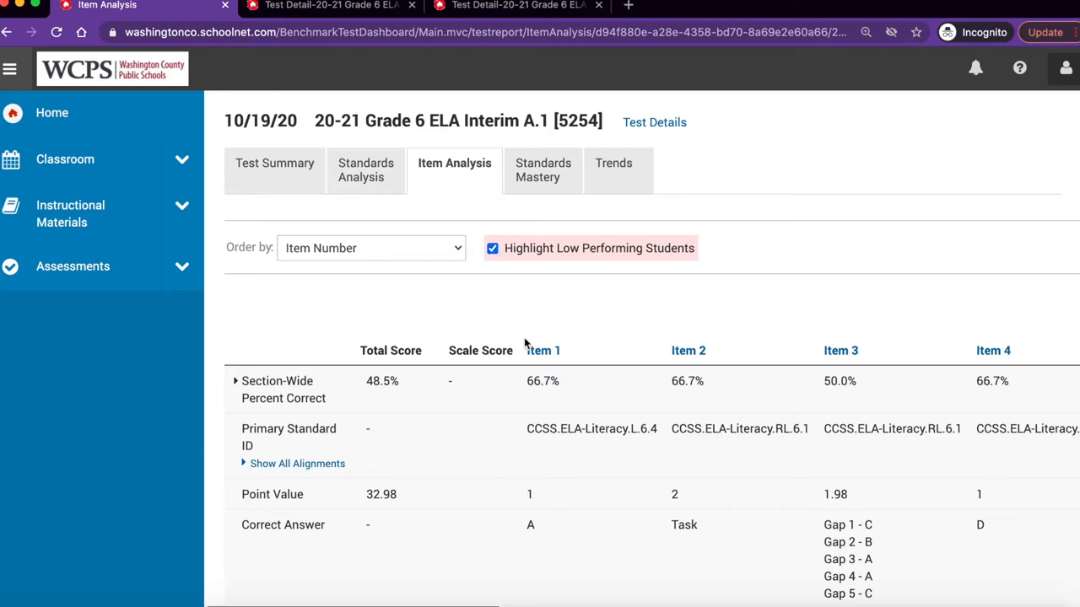
scroll(down, 3)
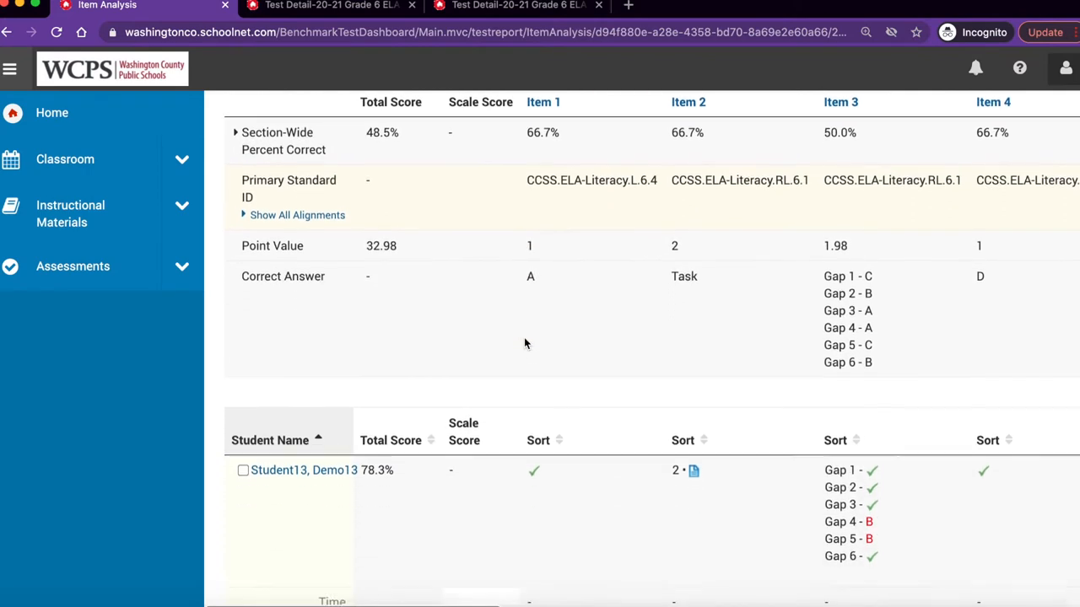
scroll(down, 3)
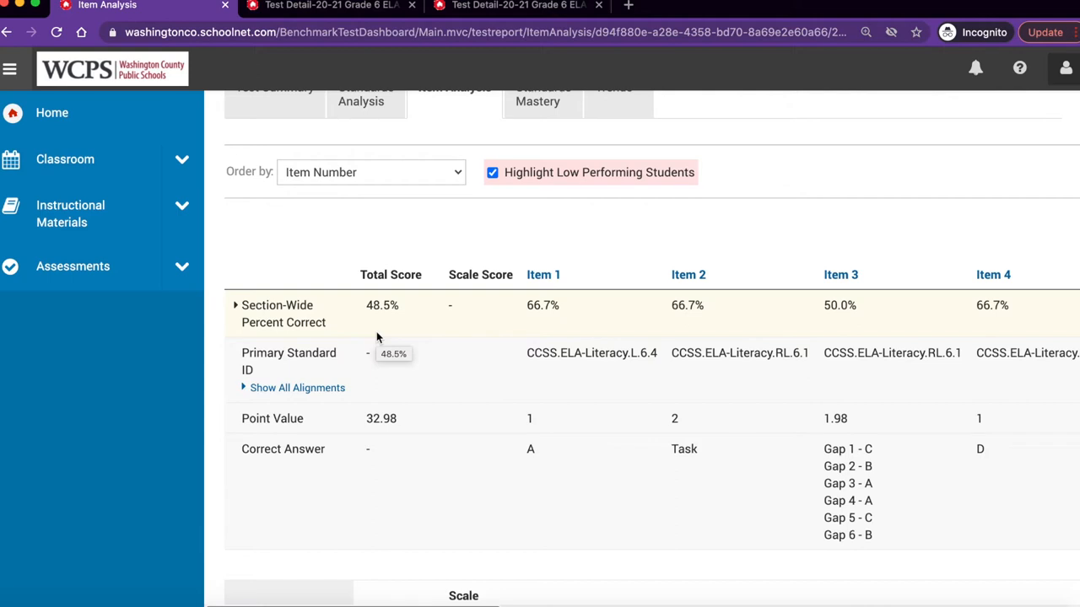
mouse_move(401, 321)
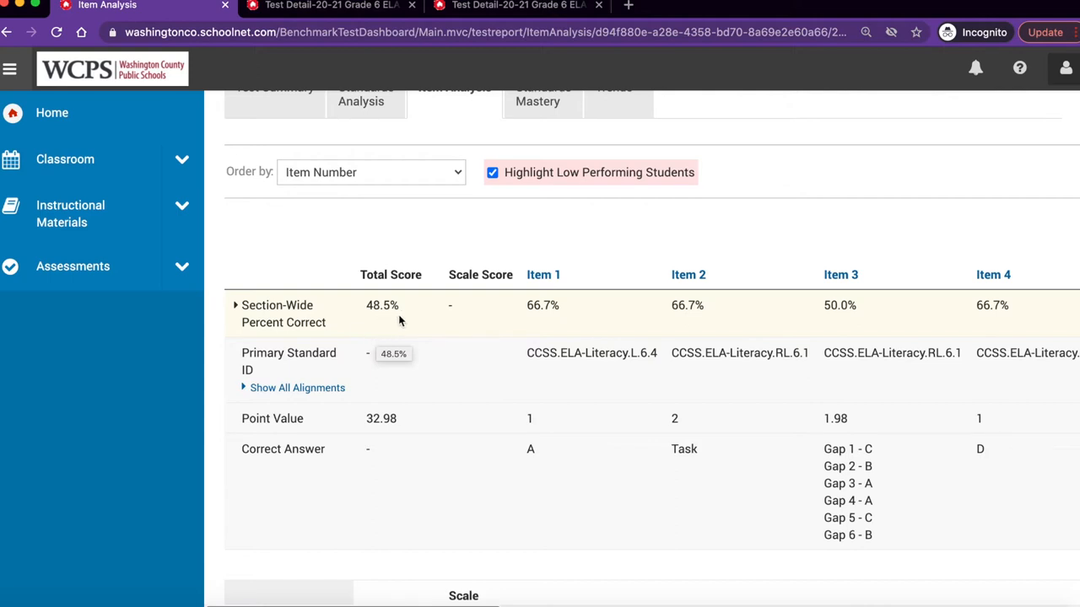
mouse_move(402, 386)
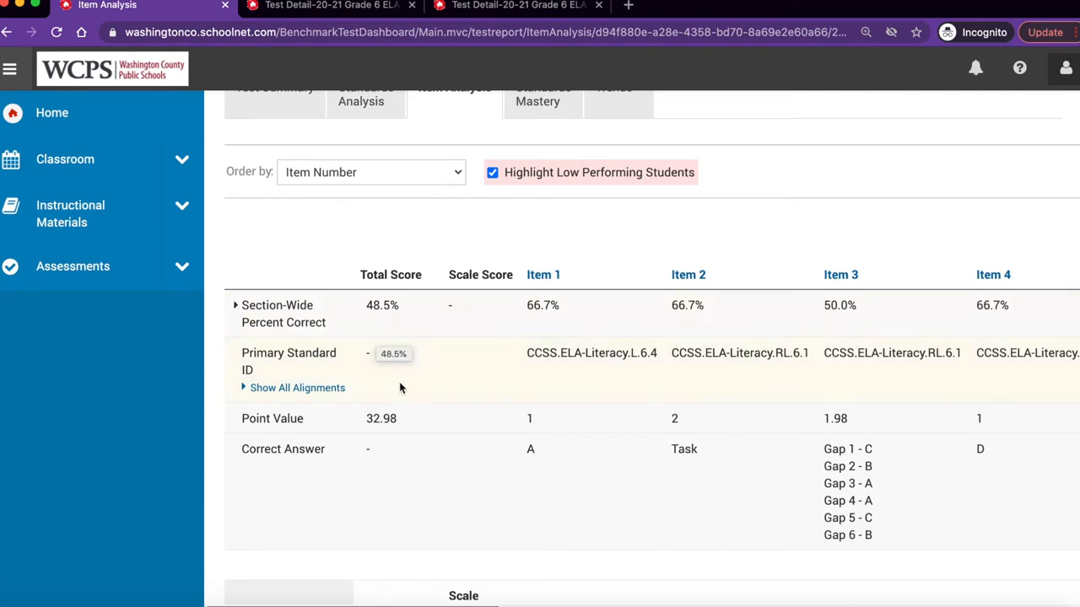
mouse_move(388, 373)
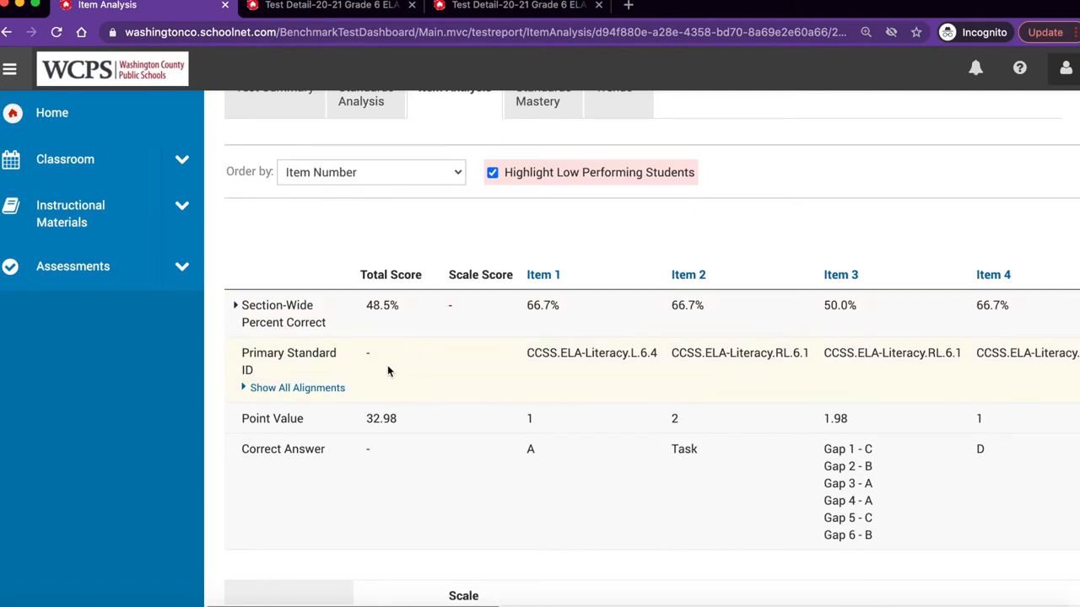
mouse_move(583, 366)
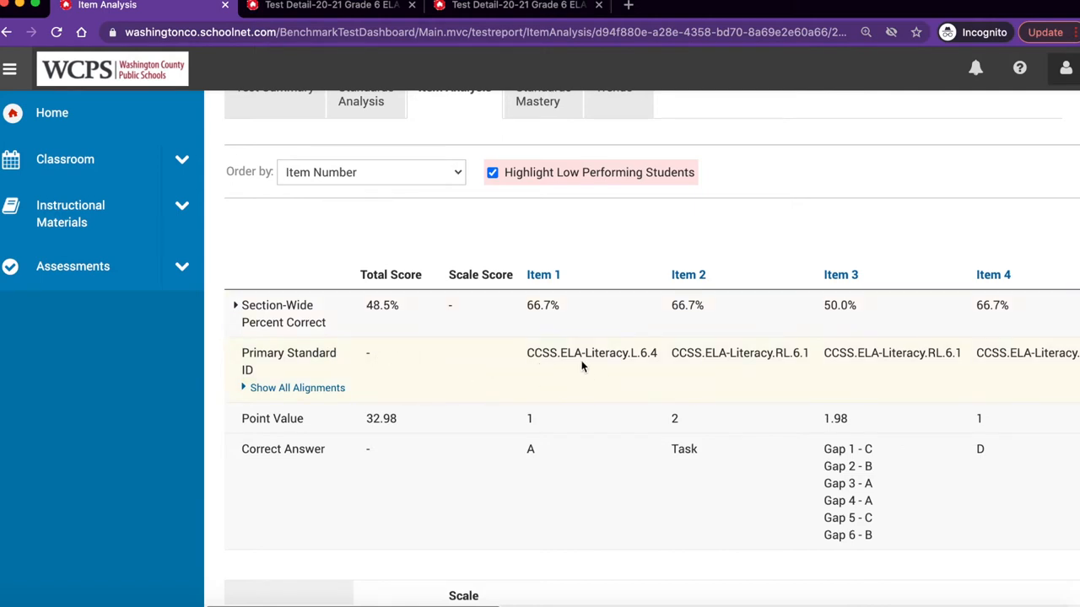
mouse_move(591, 366)
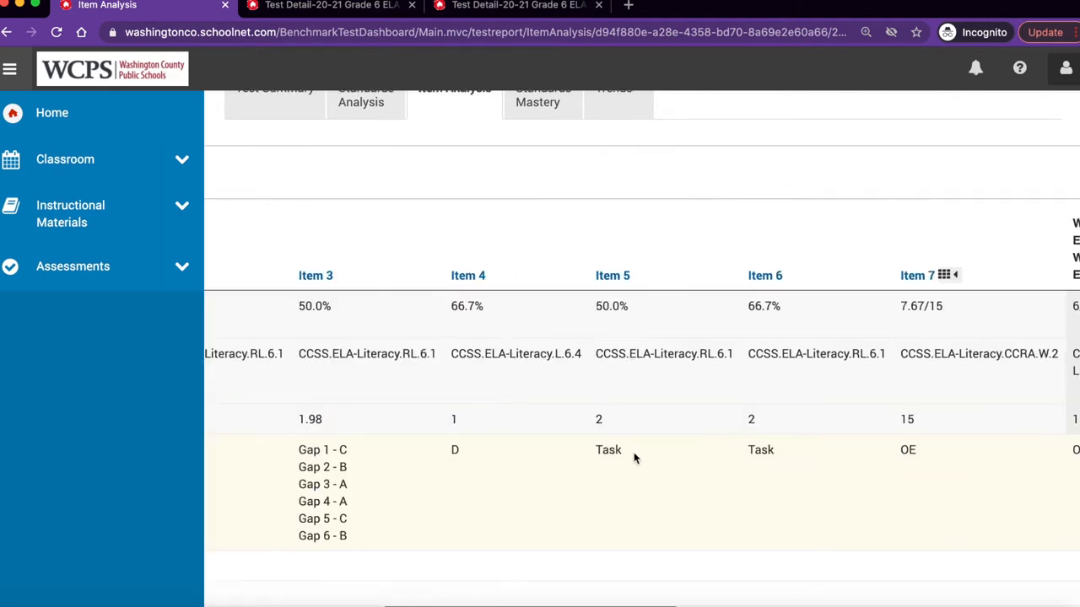
mouse_move(896, 472)
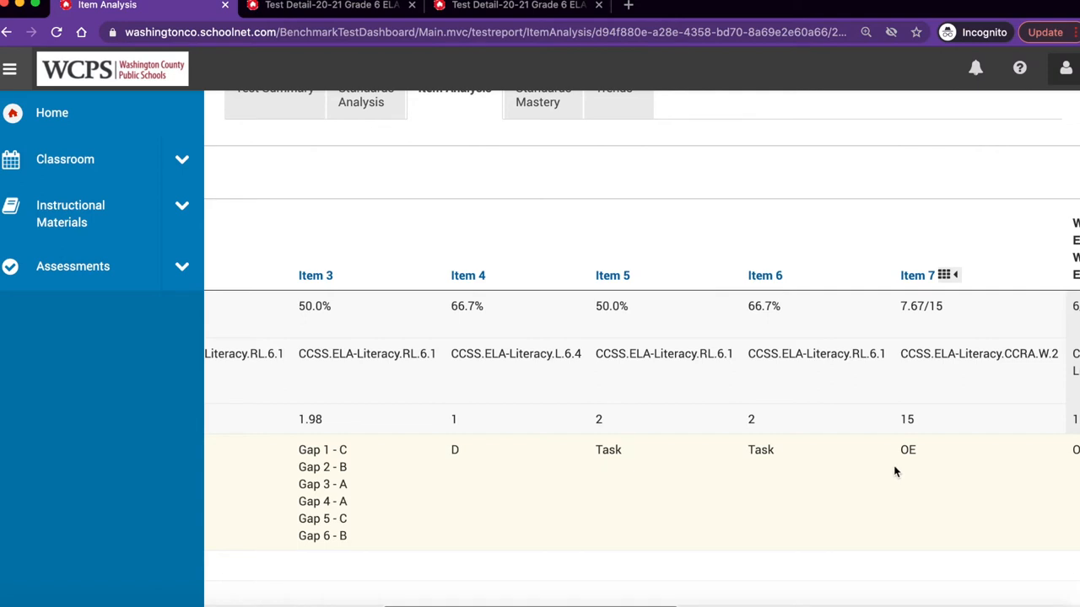
mouse_move(925, 449)
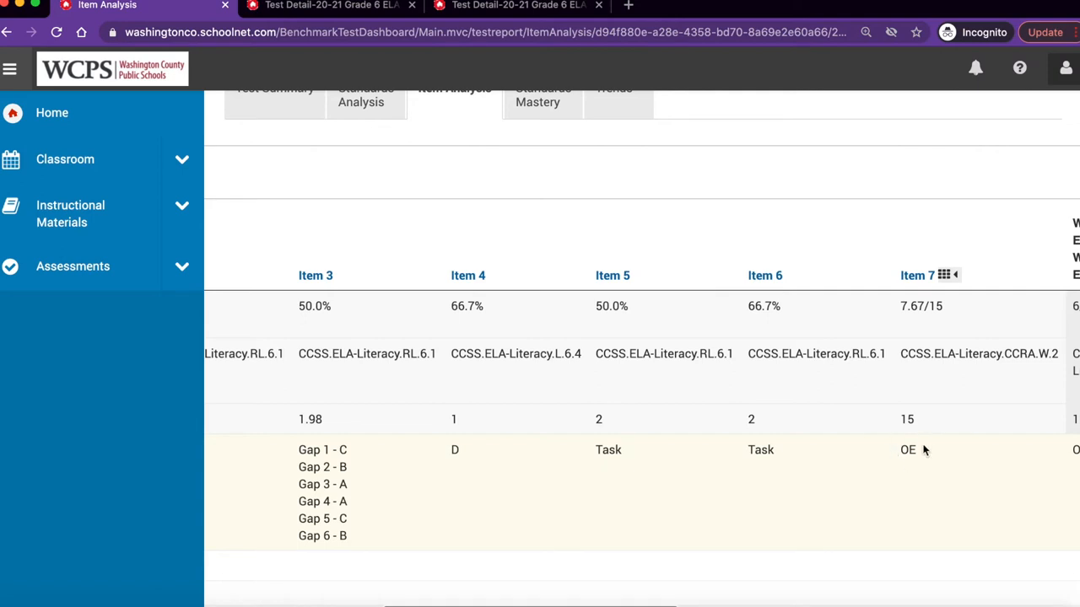
mouse_move(790, 457)
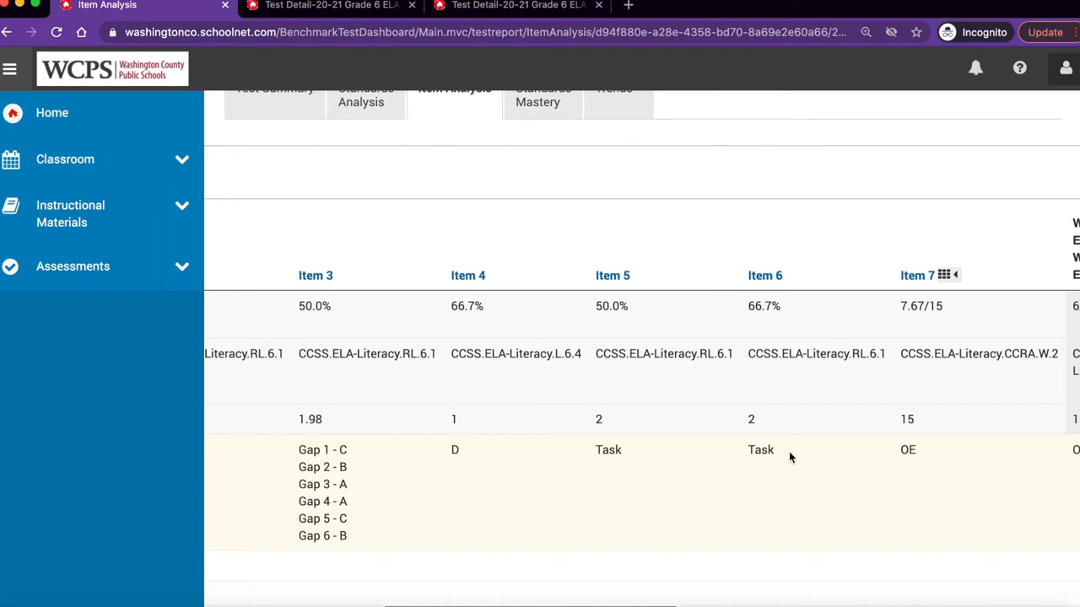
mouse_move(779, 469)
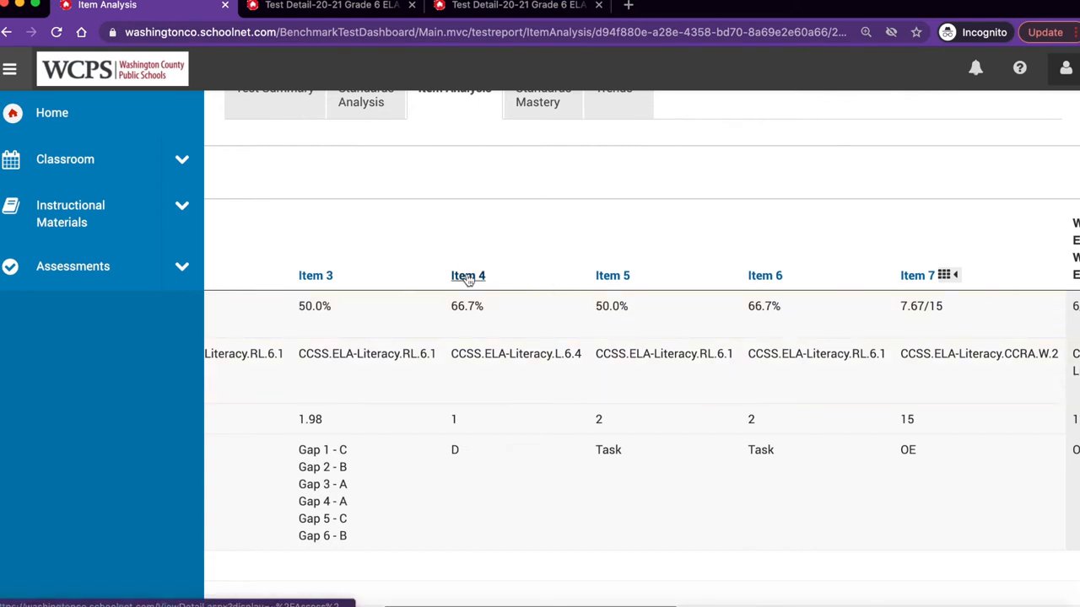
Open Item Detail for Item 4 and read through The Road Not Taken passage.
click(468, 277)
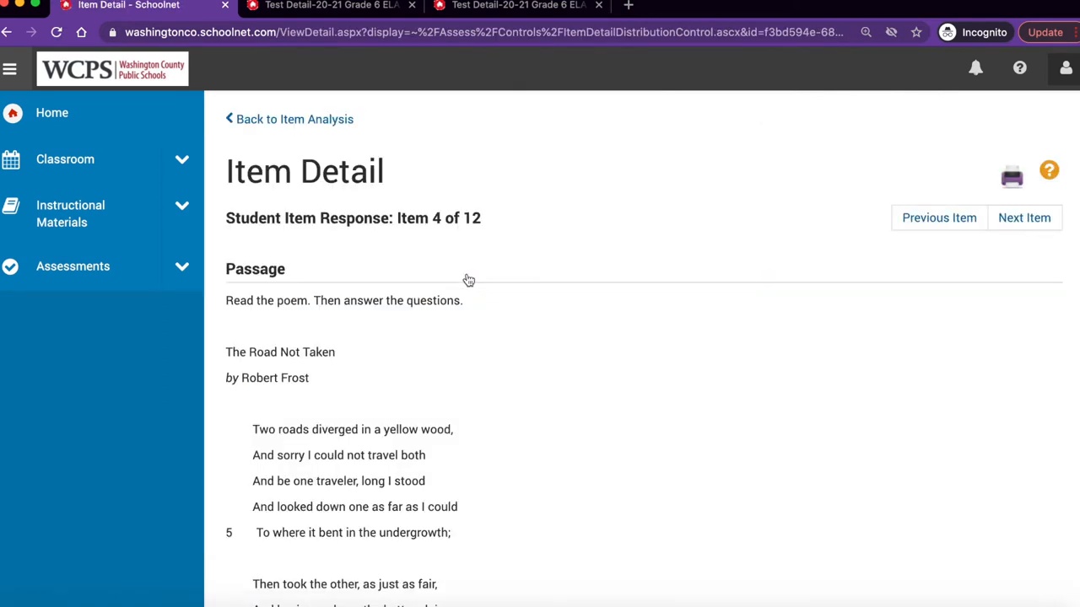
mouse_move(516, 307)
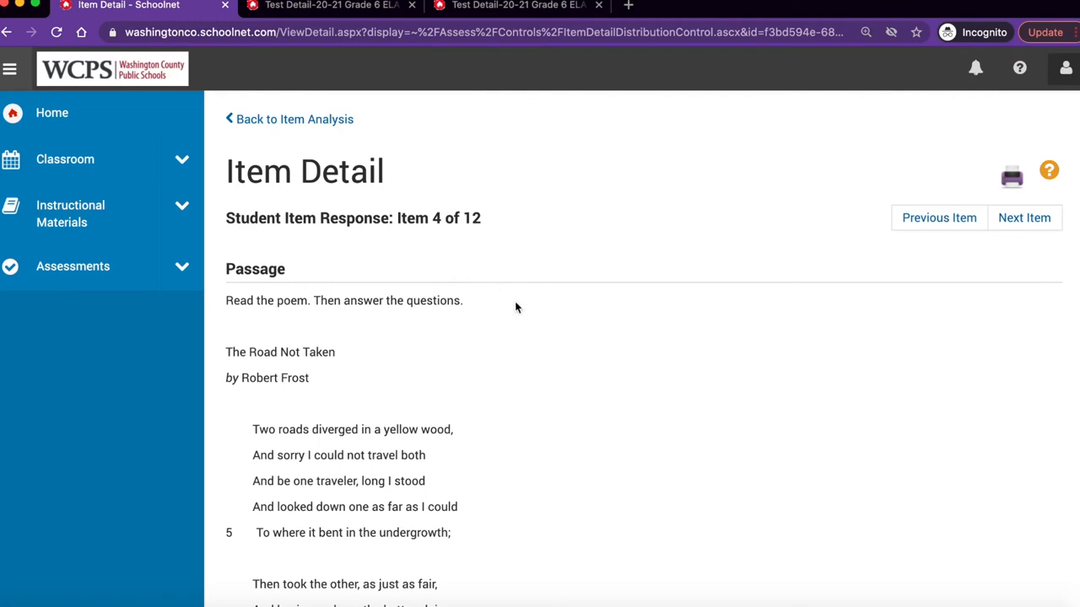
scroll(down, 3)
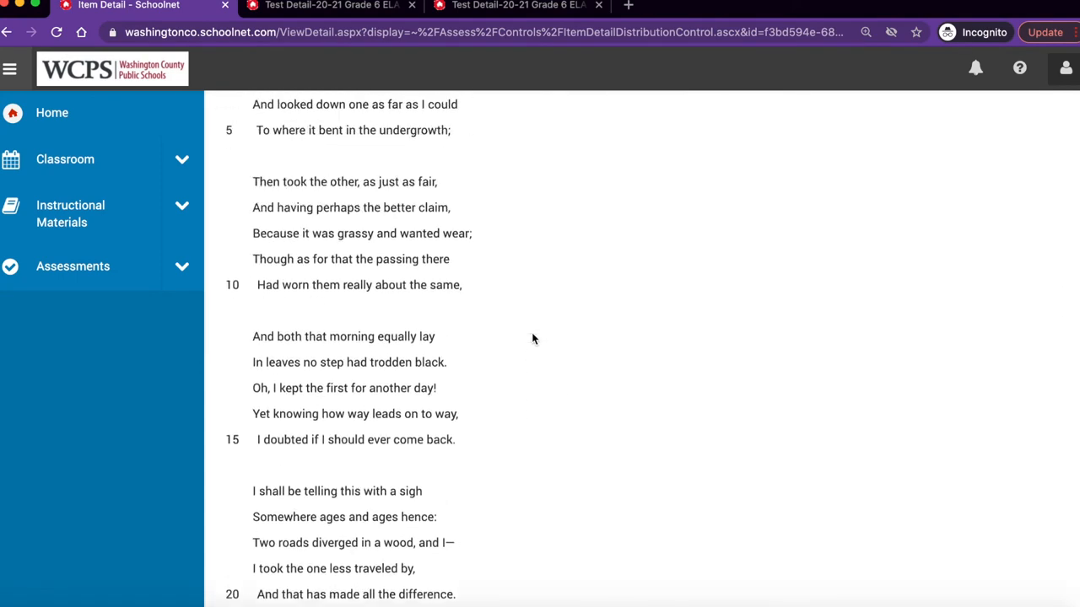
scroll(up, 3)
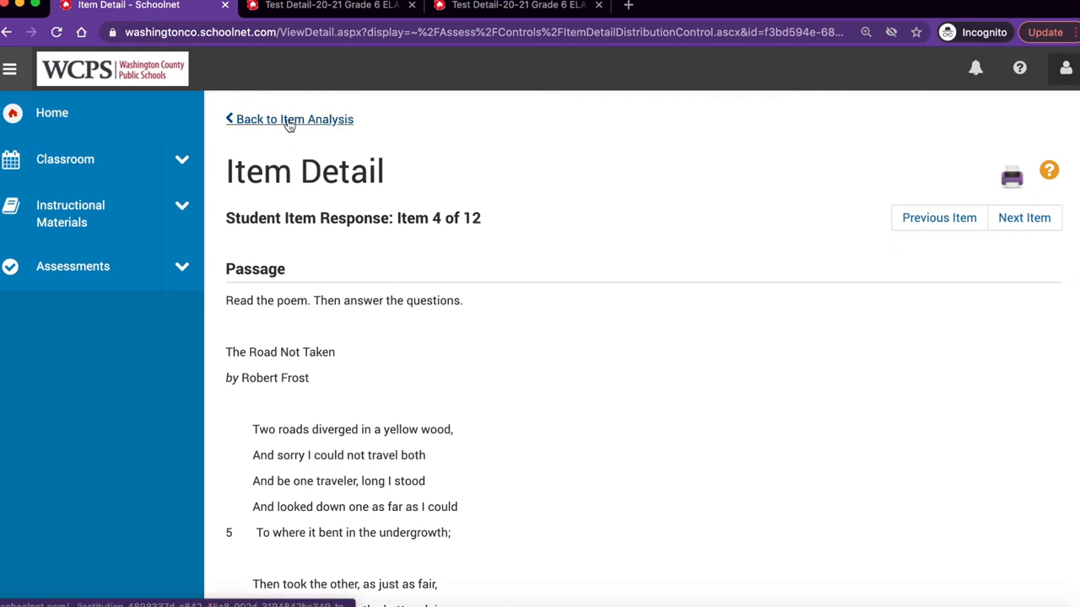
Return to Item Analysis and expand Section-Wide Percent Correct to show school- and district-wide figures.
click(294, 118)
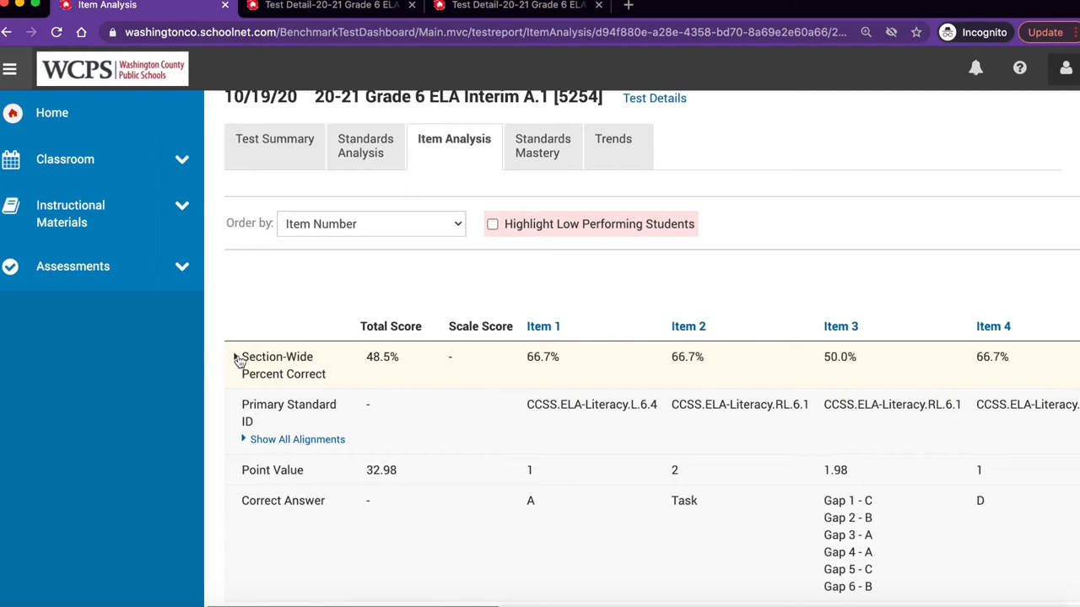
click(241, 357)
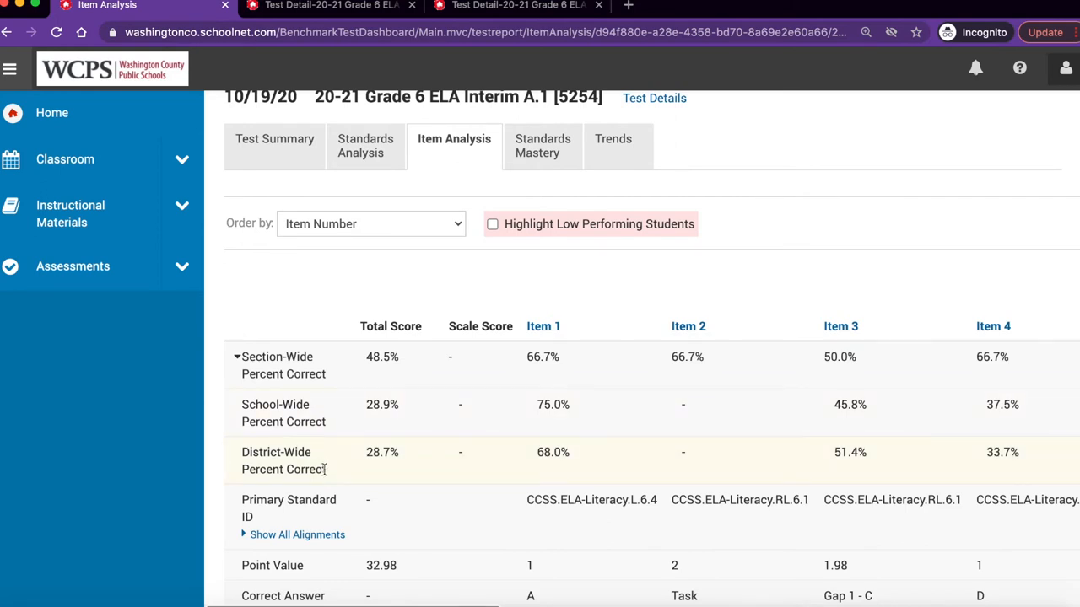
scroll(down, 3)
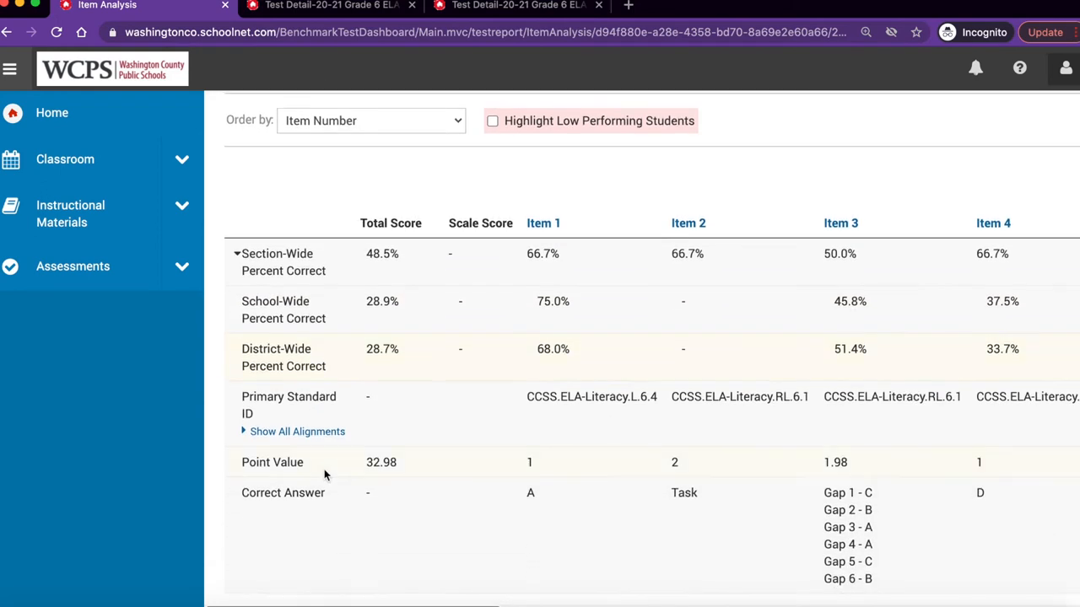
scroll(down, 3)
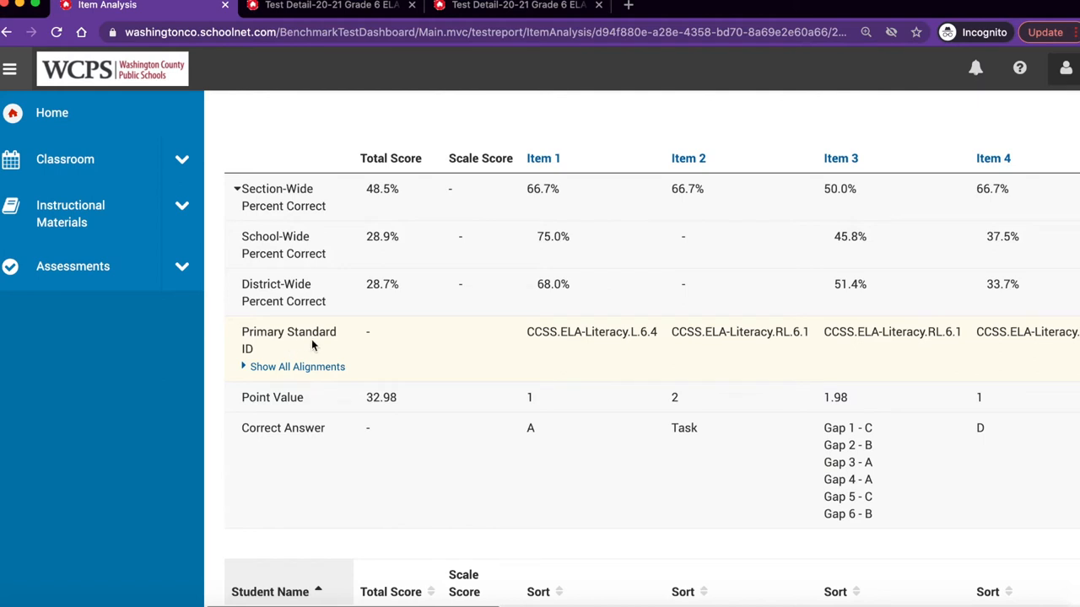
mouse_move(241, 373)
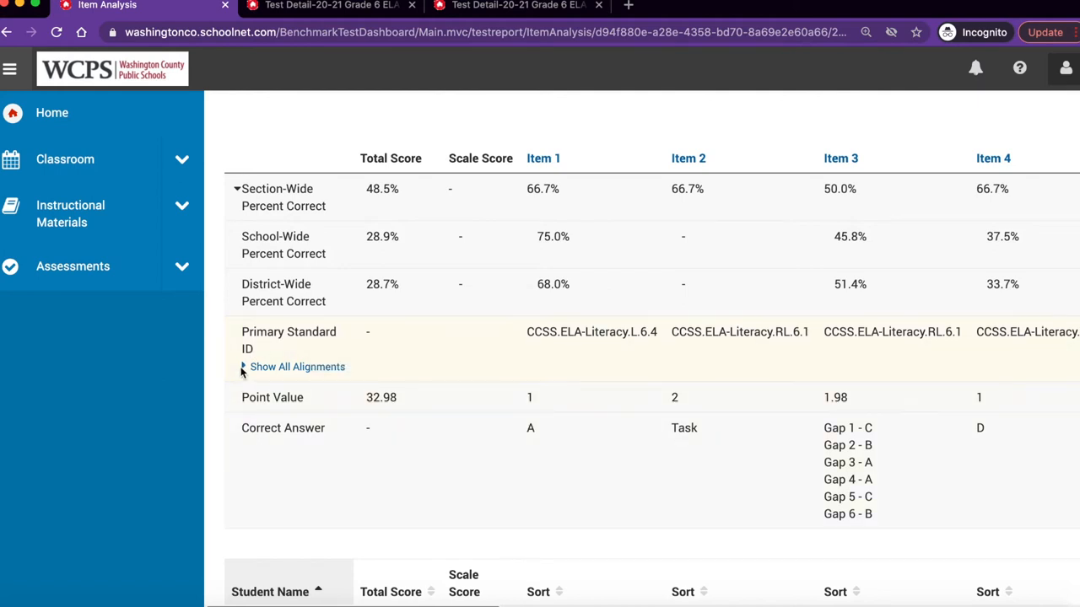
Show all standard alignments per item, including the CCSSO ELA/Literacy 2010 codes.
click(297, 366)
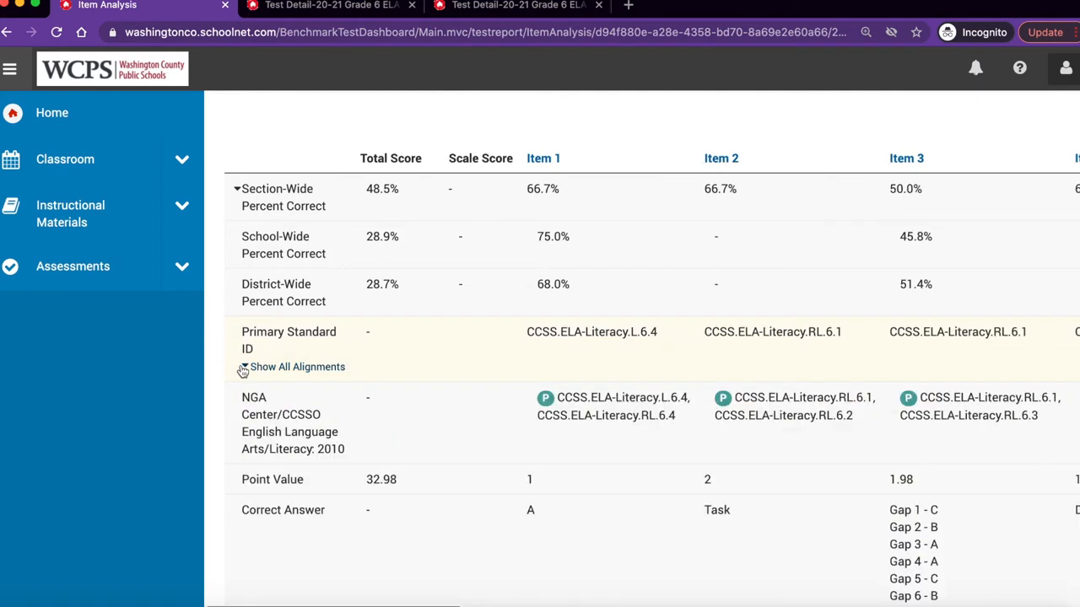
click(247, 366)
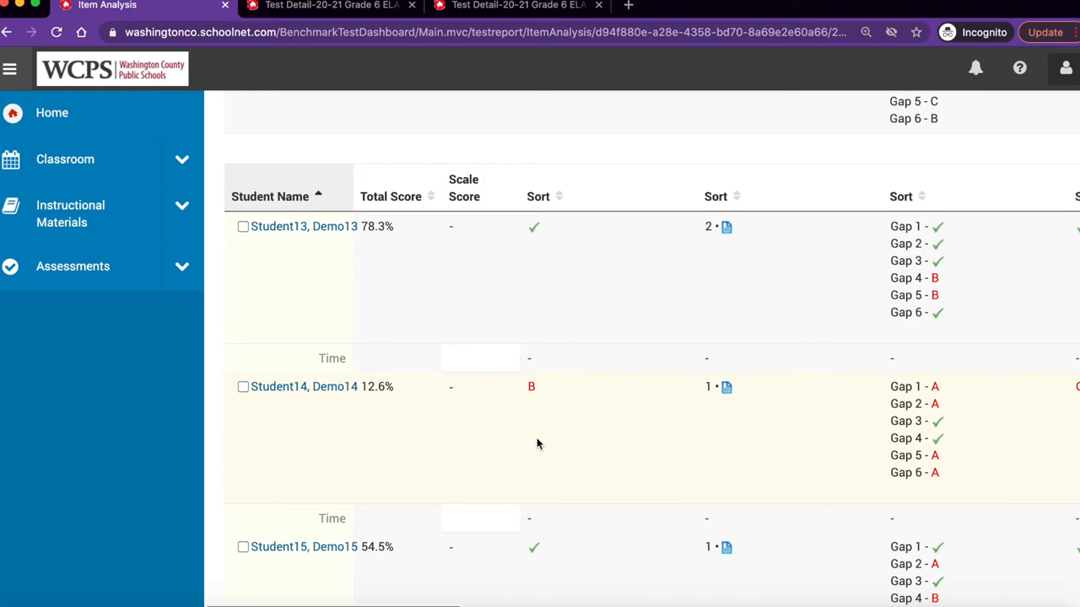
mouse_move(423, 455)
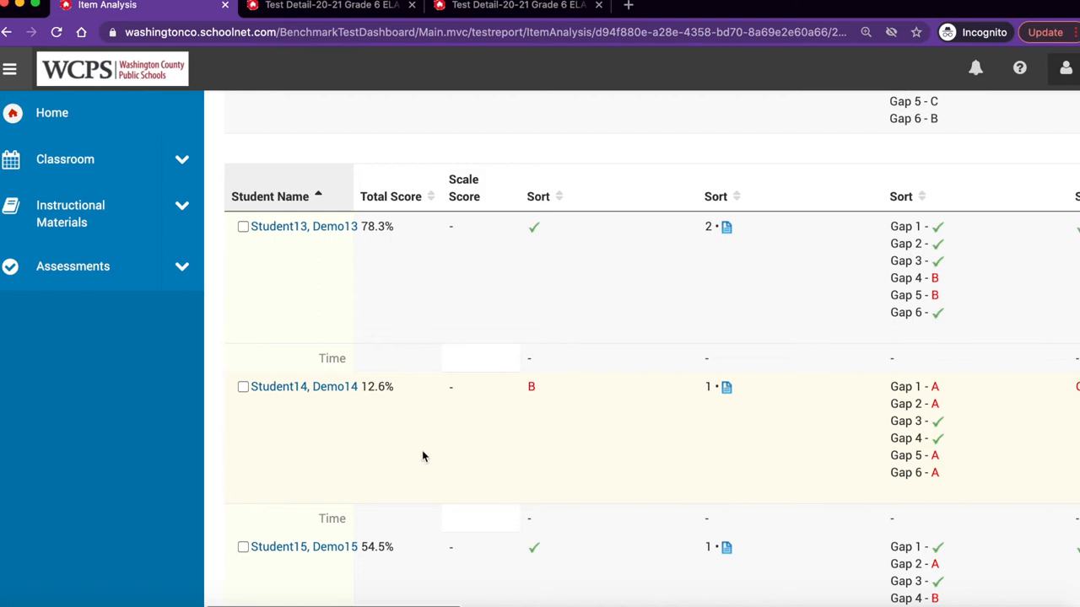
mouse_move(362, 406)
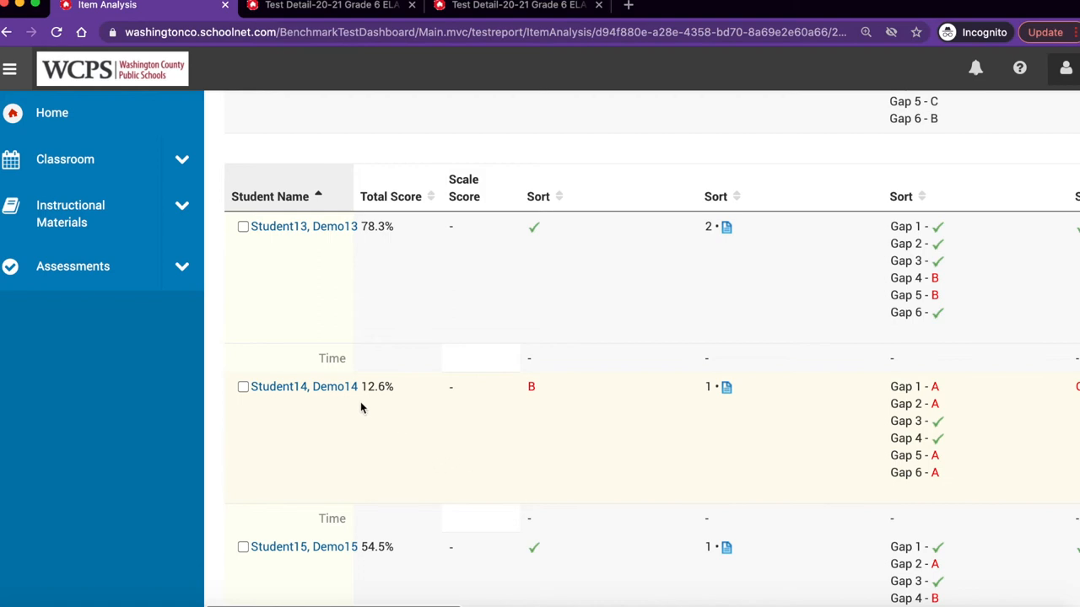
mouse_move(378, 424)
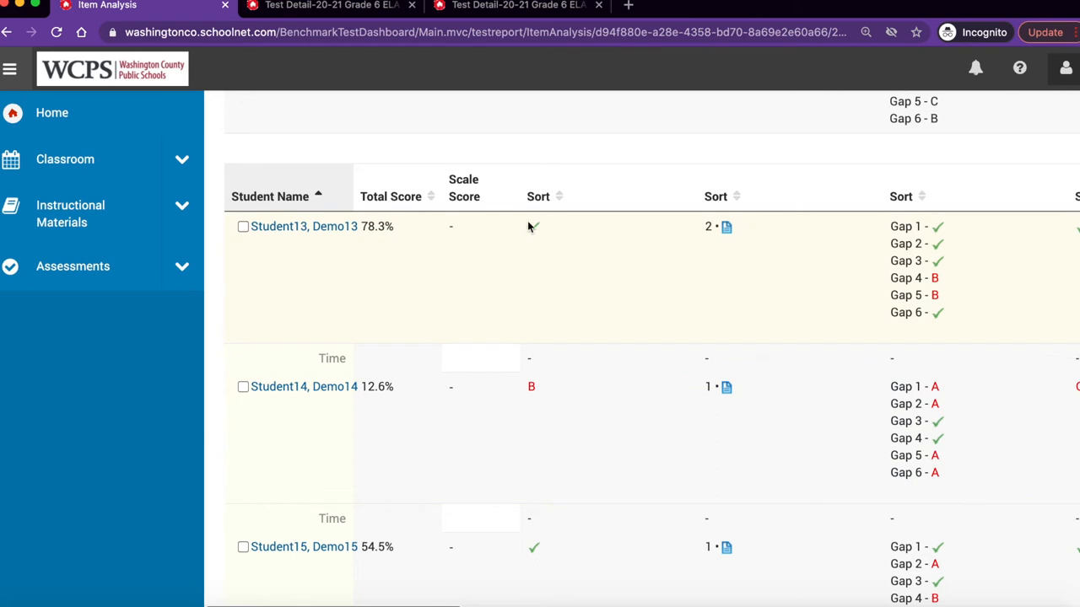
mouse_move(537, 246)
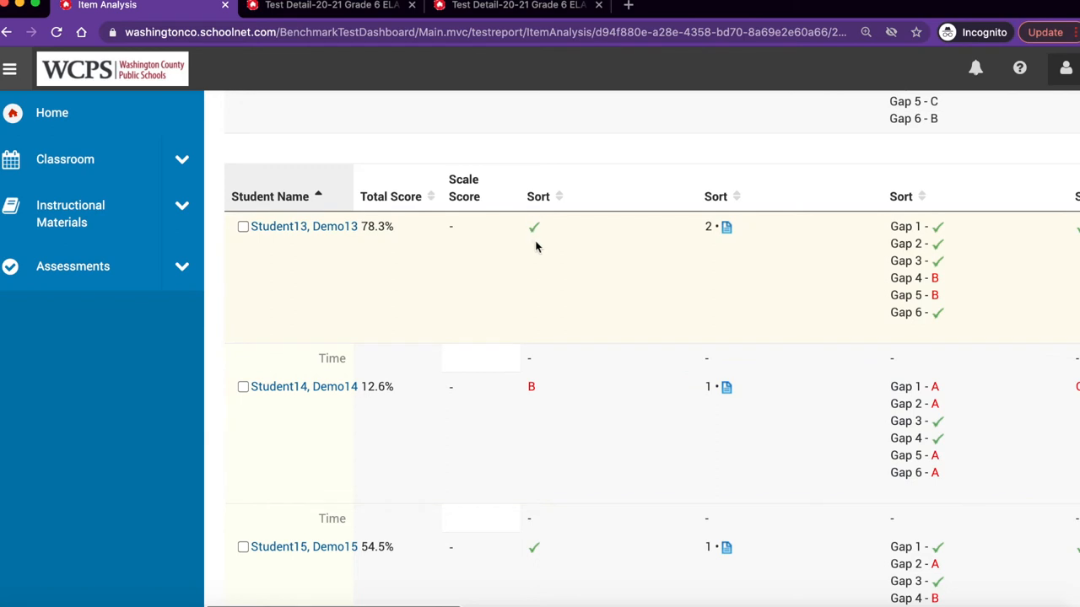
mouse_move(532, 387)
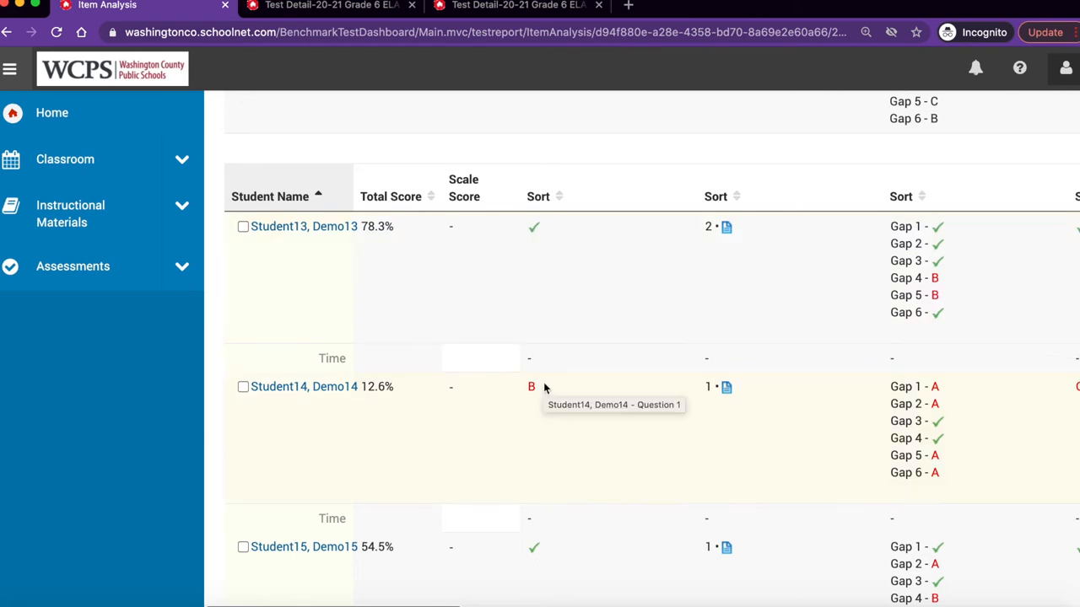
mouse_move(536, 402)
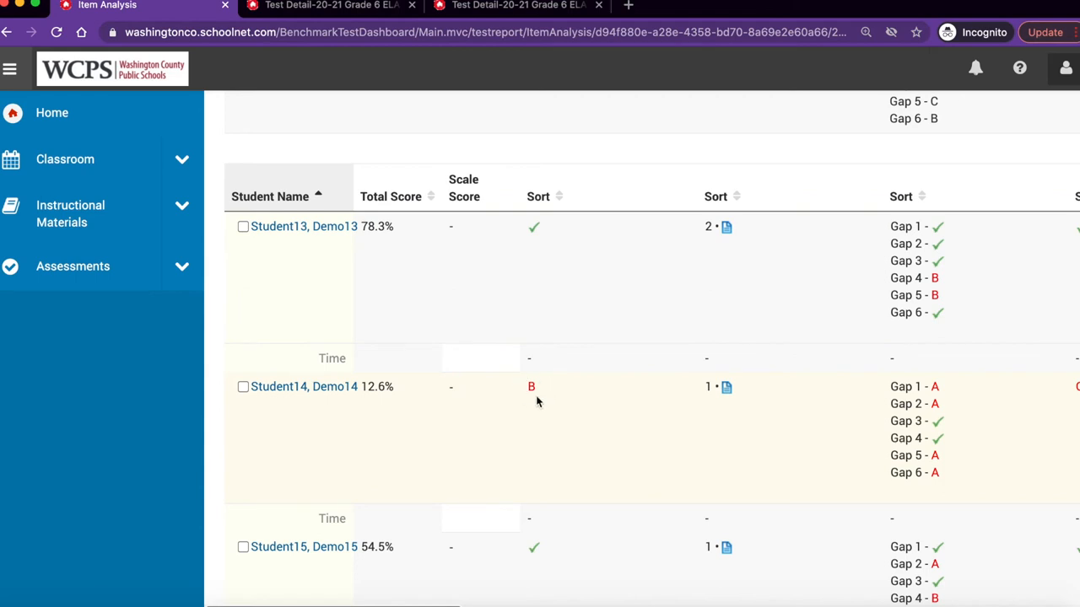
mouse_move(540, 379)
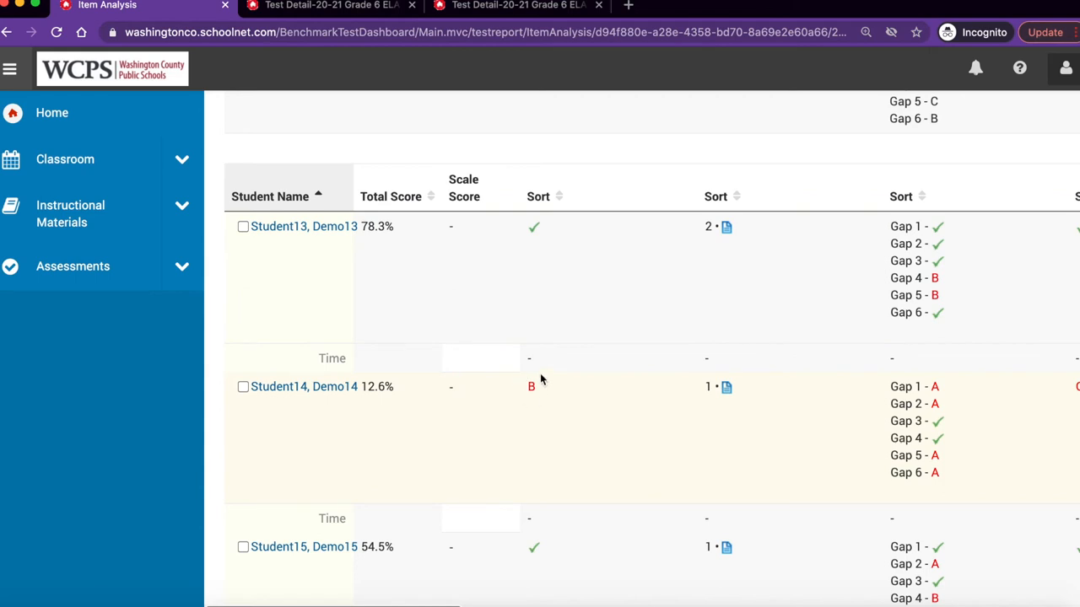
mouse_move(530, 391)
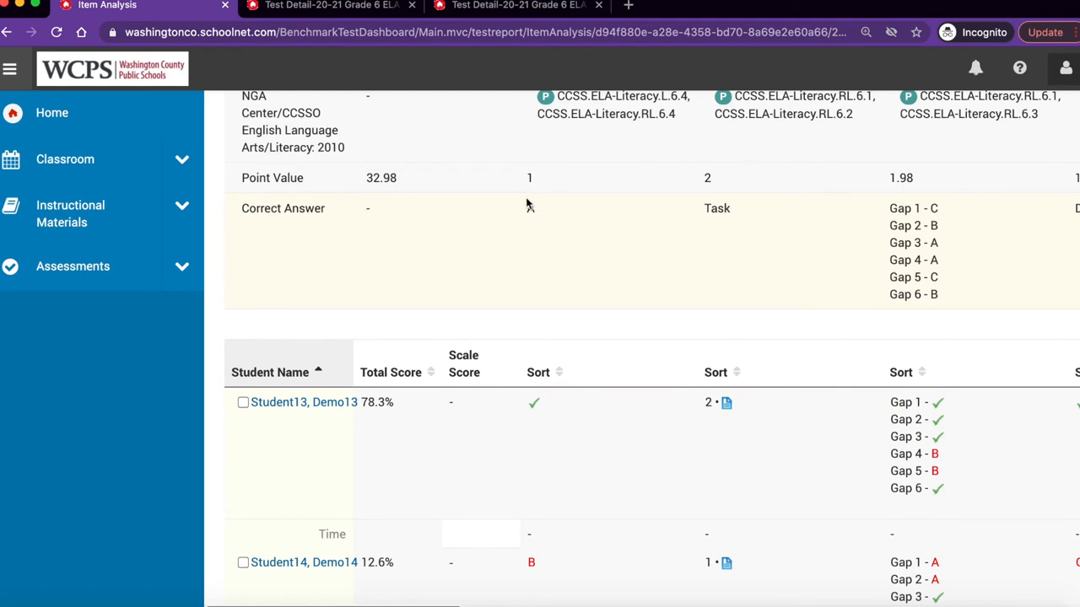
mouse_move(526, 206)
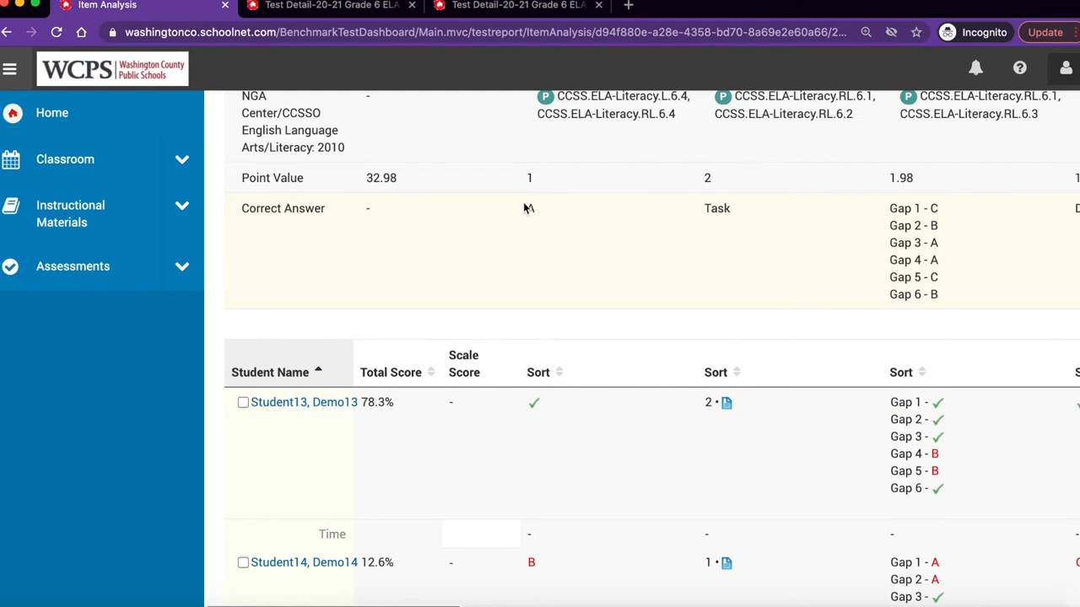
scroll(down, 3)
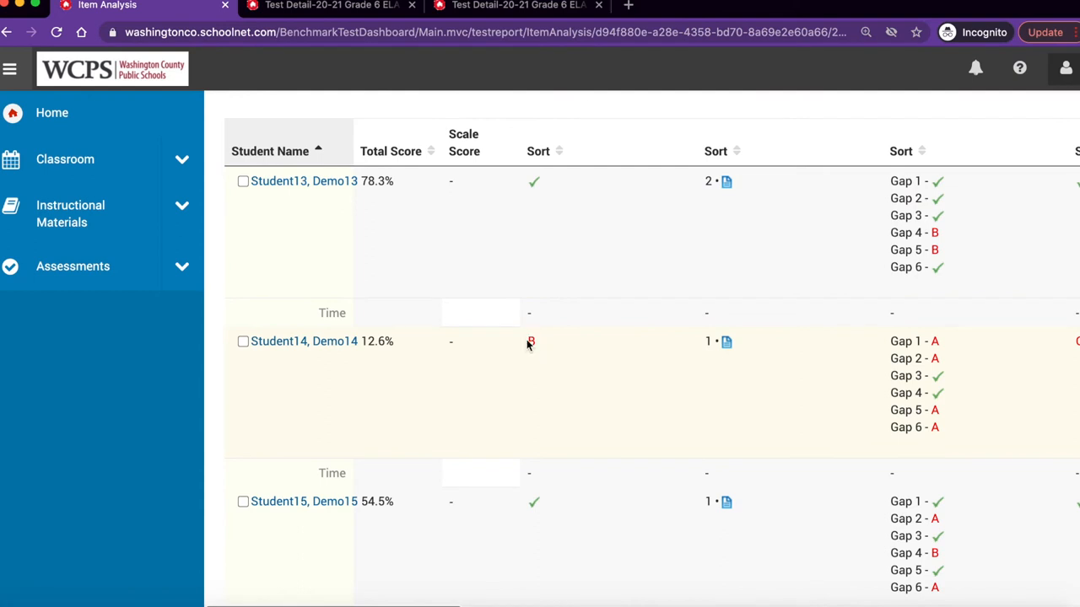
scroll(right, 3)
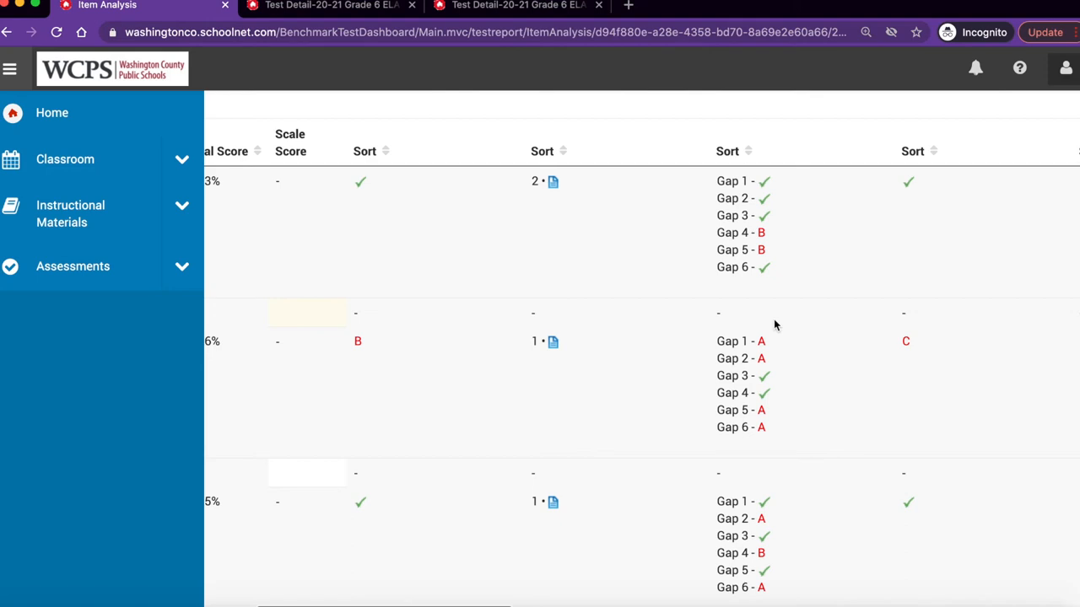
scroll(up, 3)
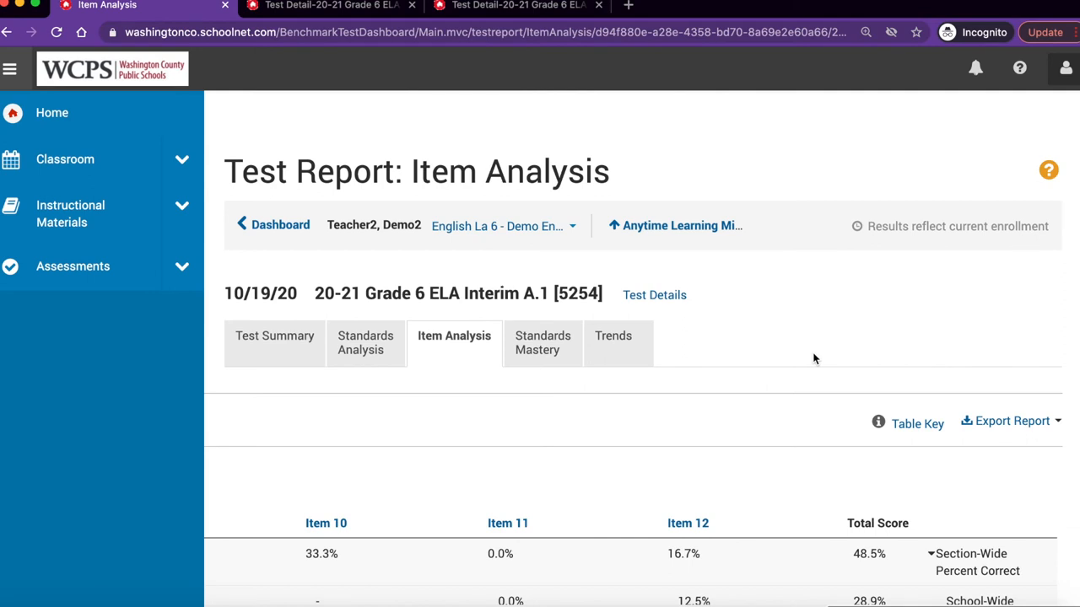
mouse_move(874, 464)
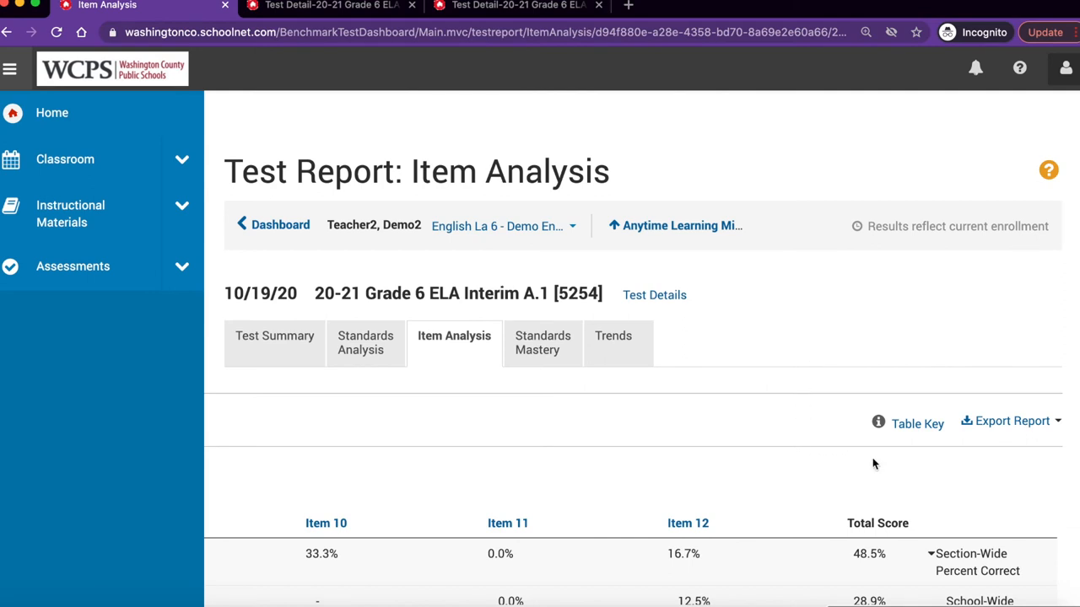
click(917, 423)
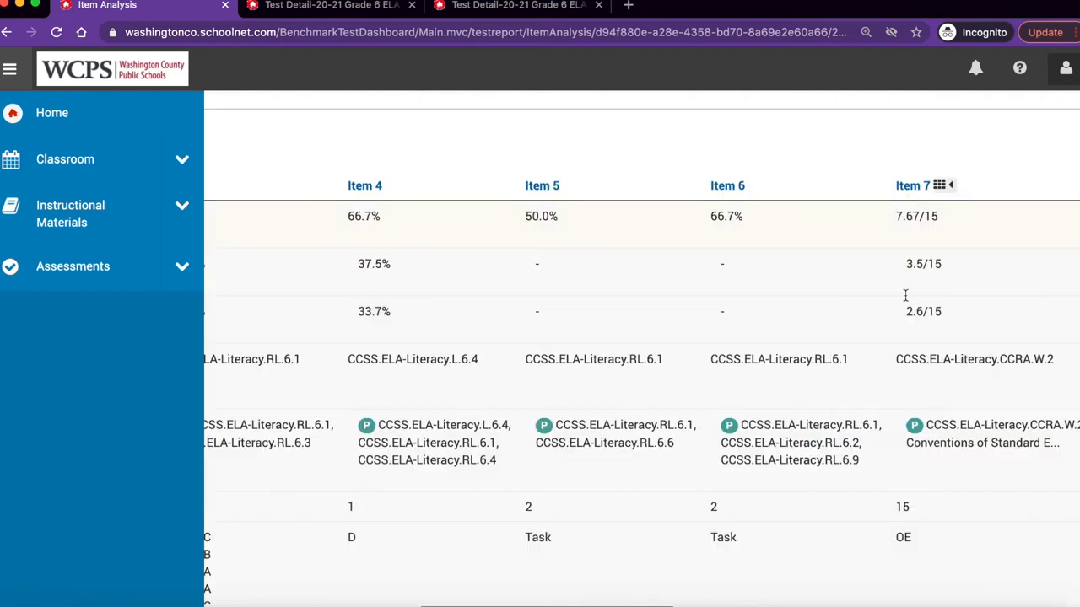
scroll(down, 3)
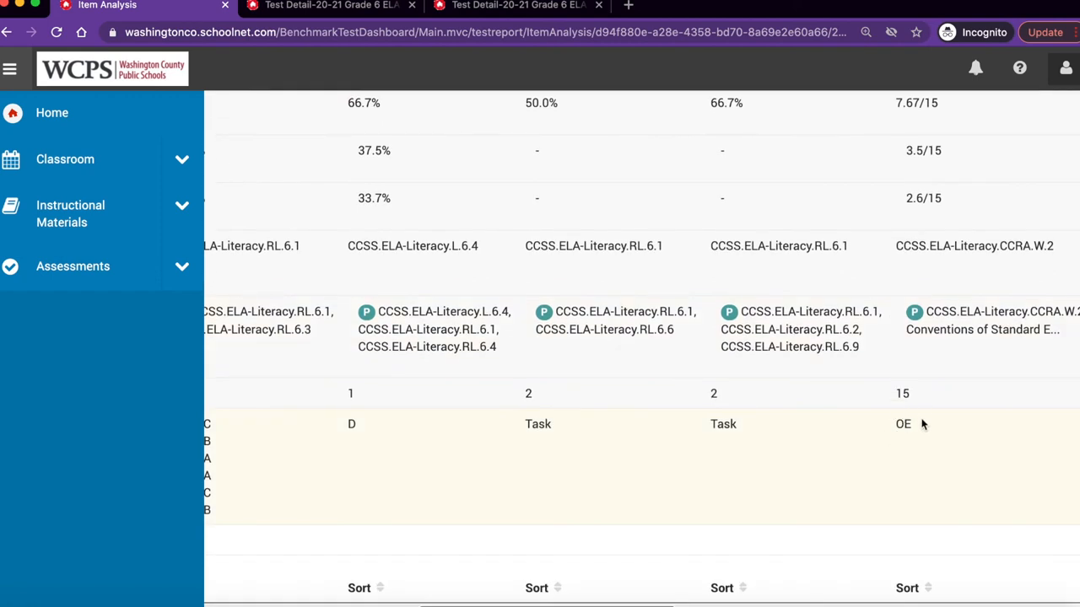
scroll(down, 3)
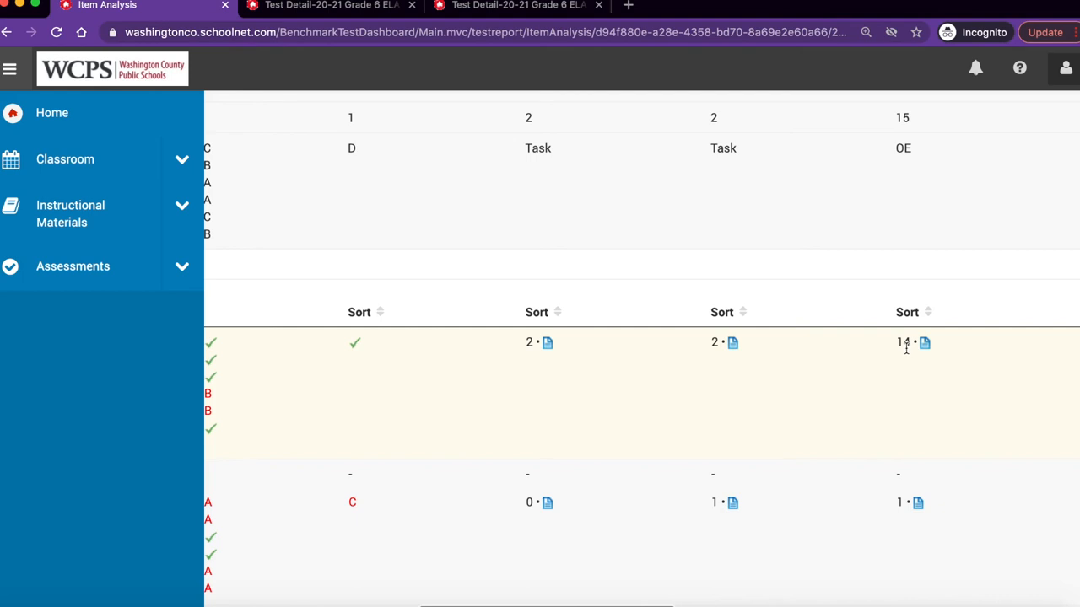
mouse_move(908, 344)
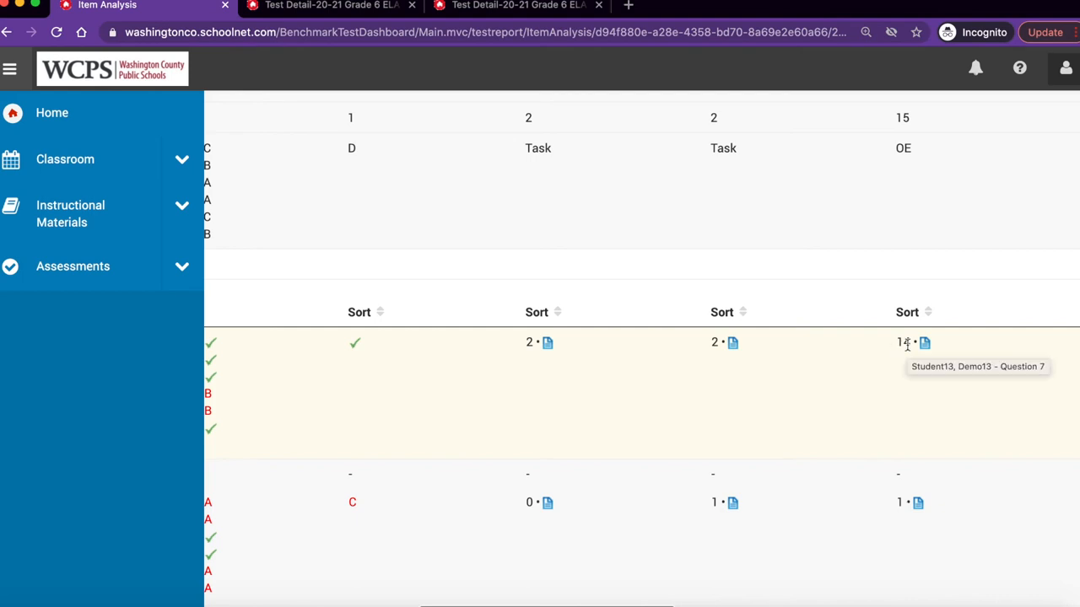
mouse_move(925, 349)
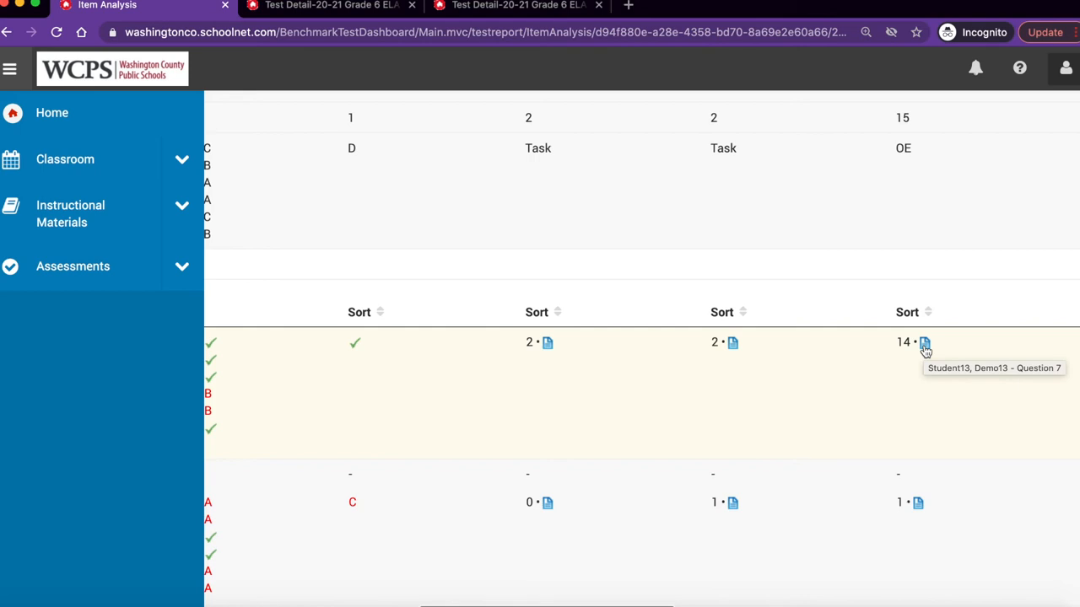
click(925, 343)
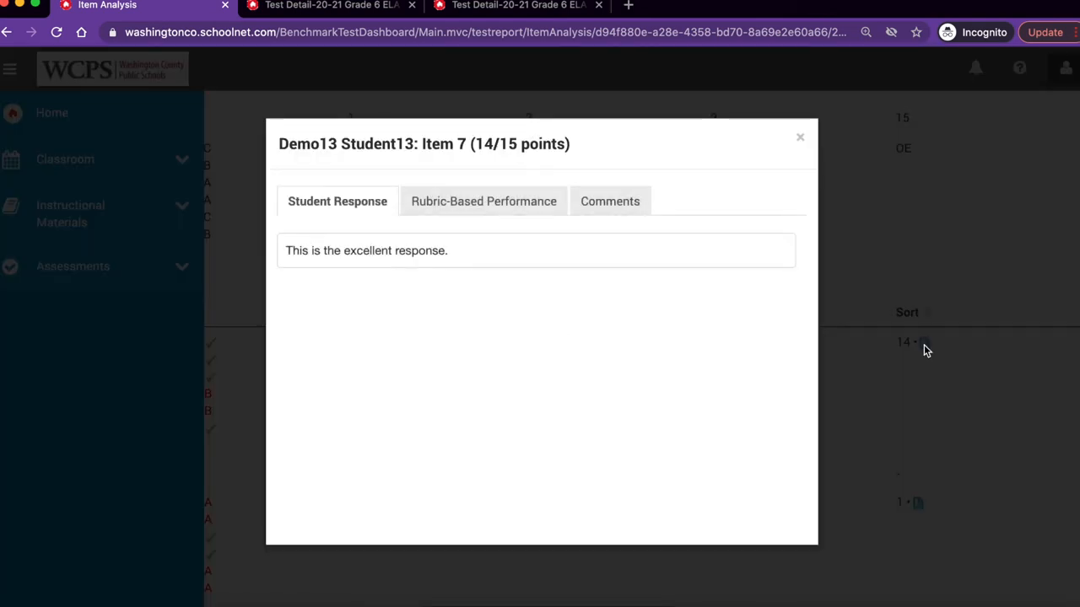
mouse_move(375, 222)
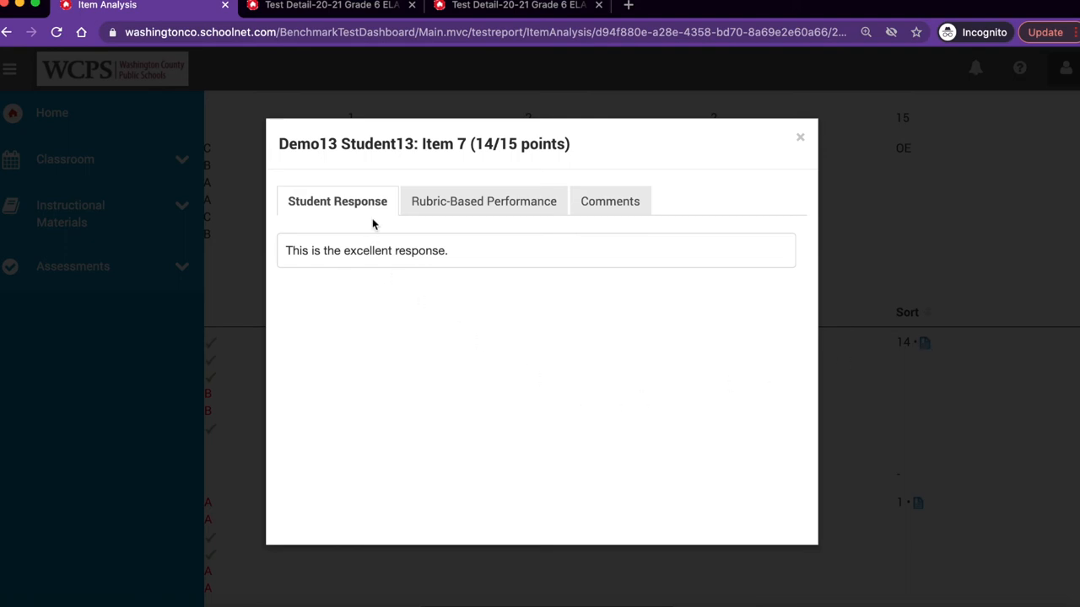
mouse_move(496, 223)
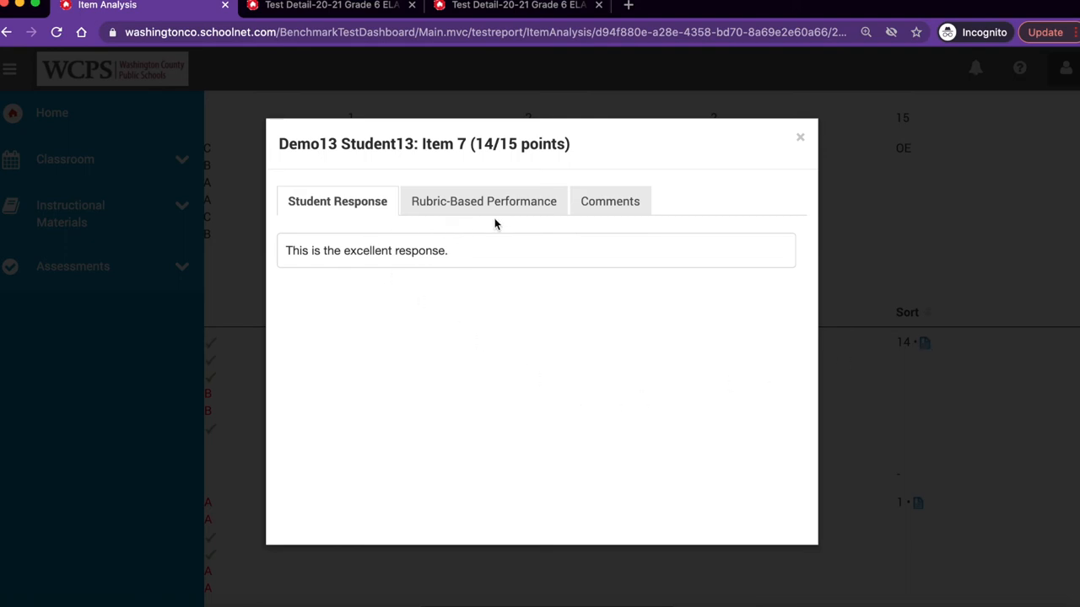
click(482, 201)
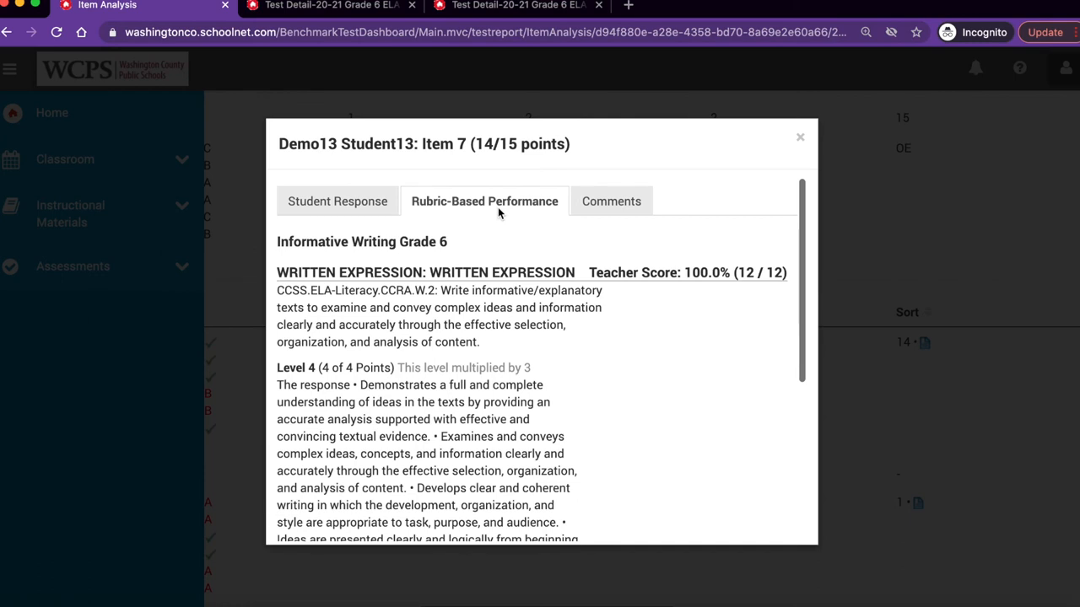
mouse_move(611, 200)
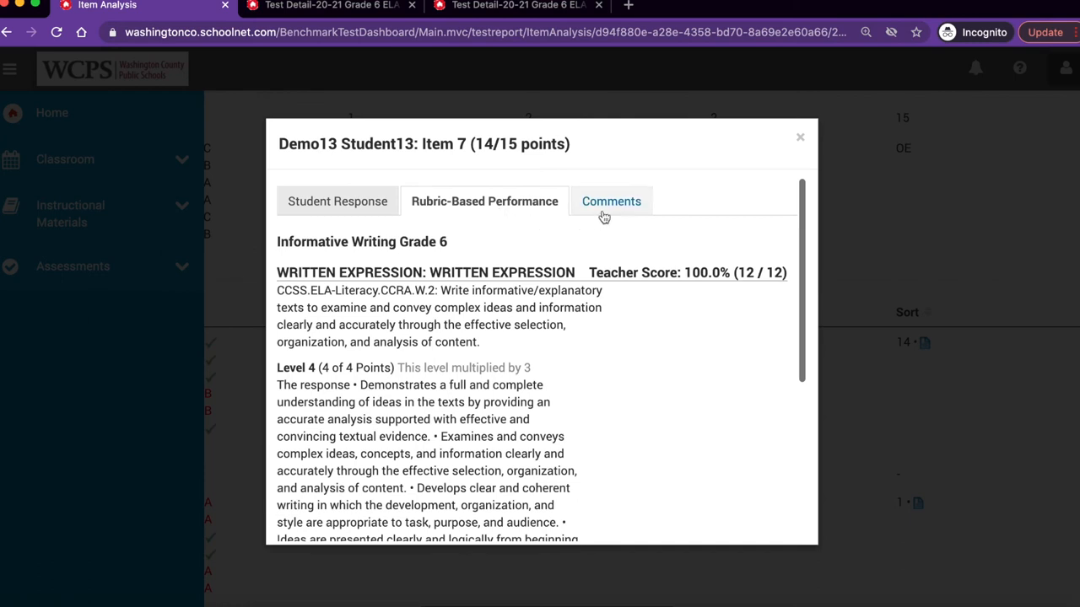
click(611, 200)
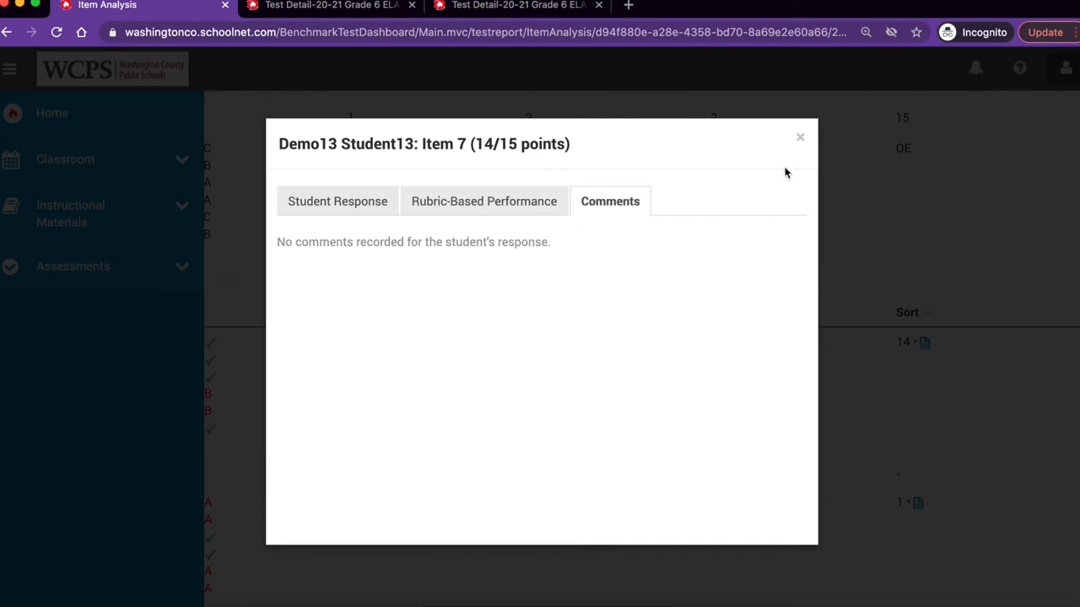
mouse_move(800, 162)
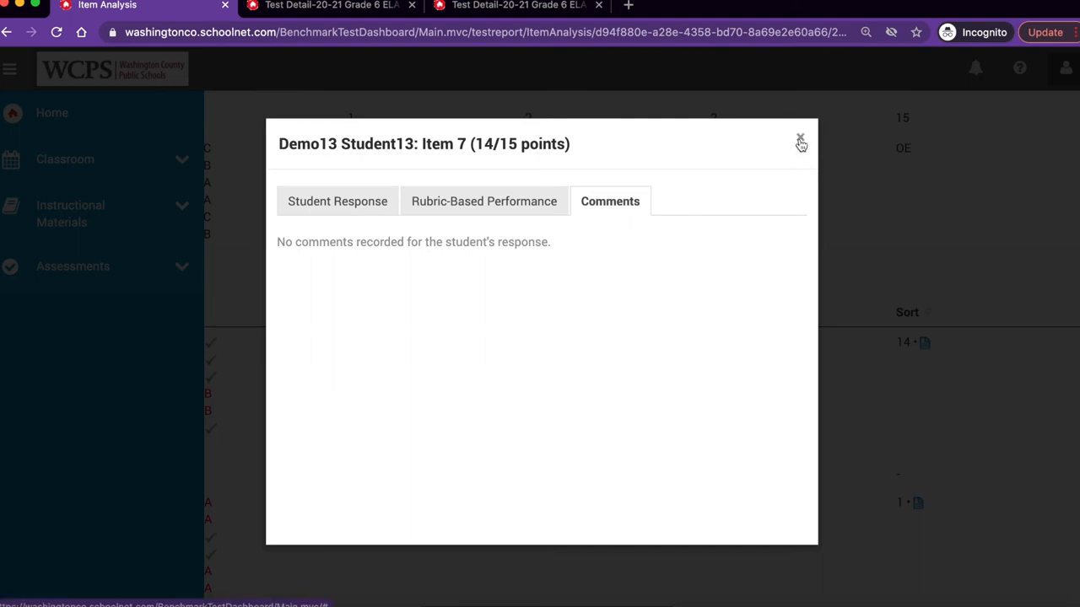
click(800, 138)
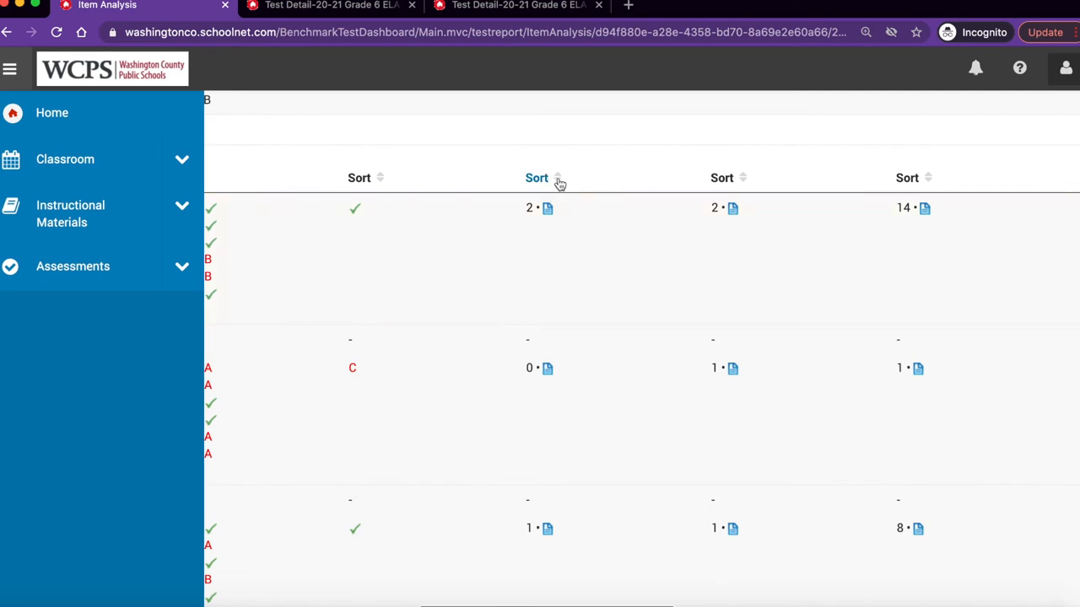
Sort student rows by item points descending, placing Demo13 Student13 first.
click(536, 178)
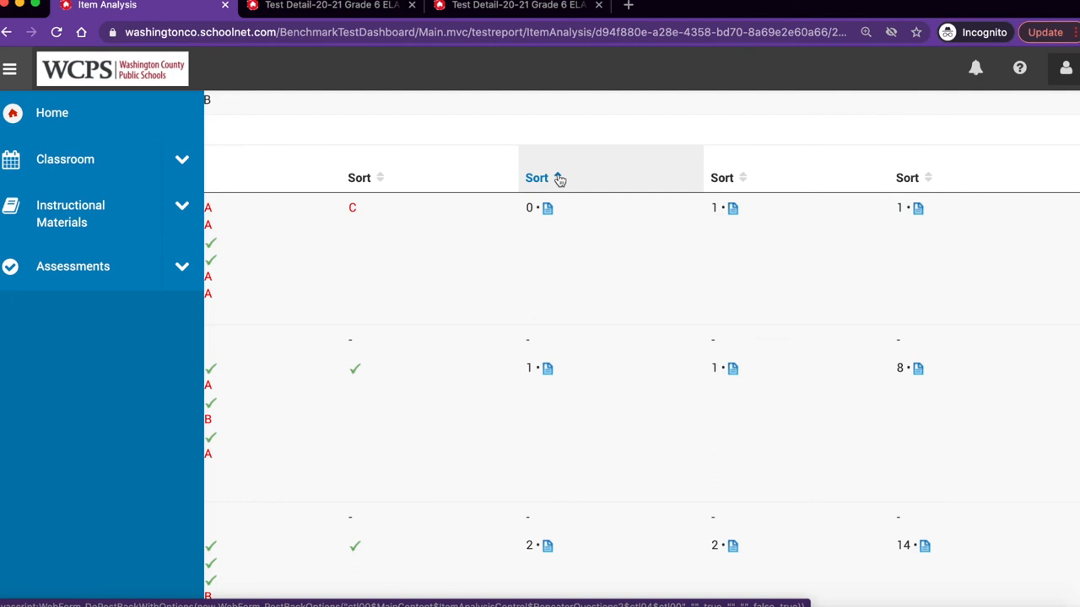
click(536, 178)
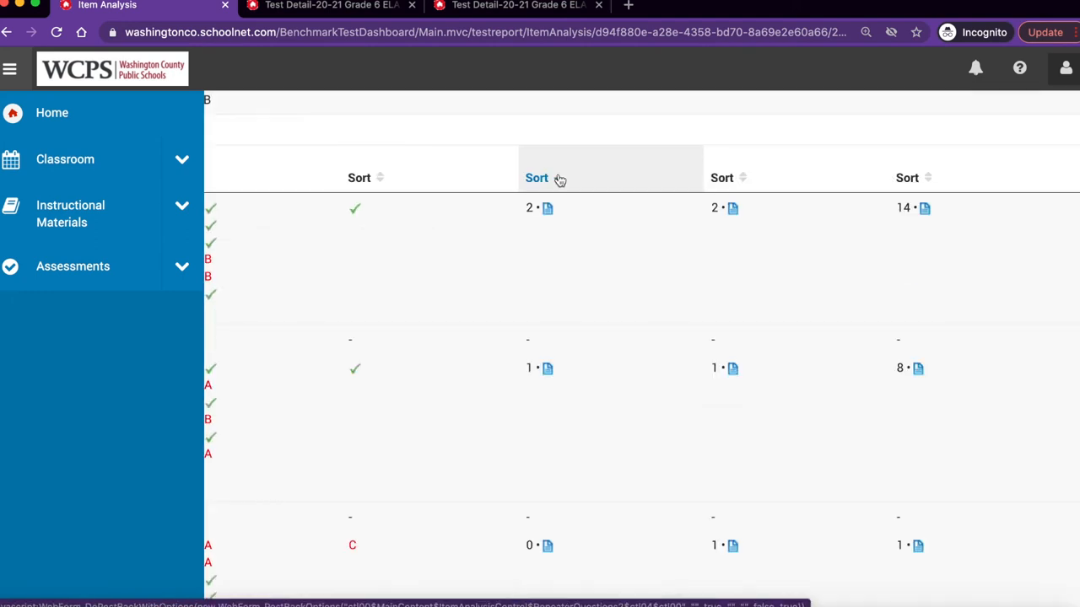
click(536, 179)
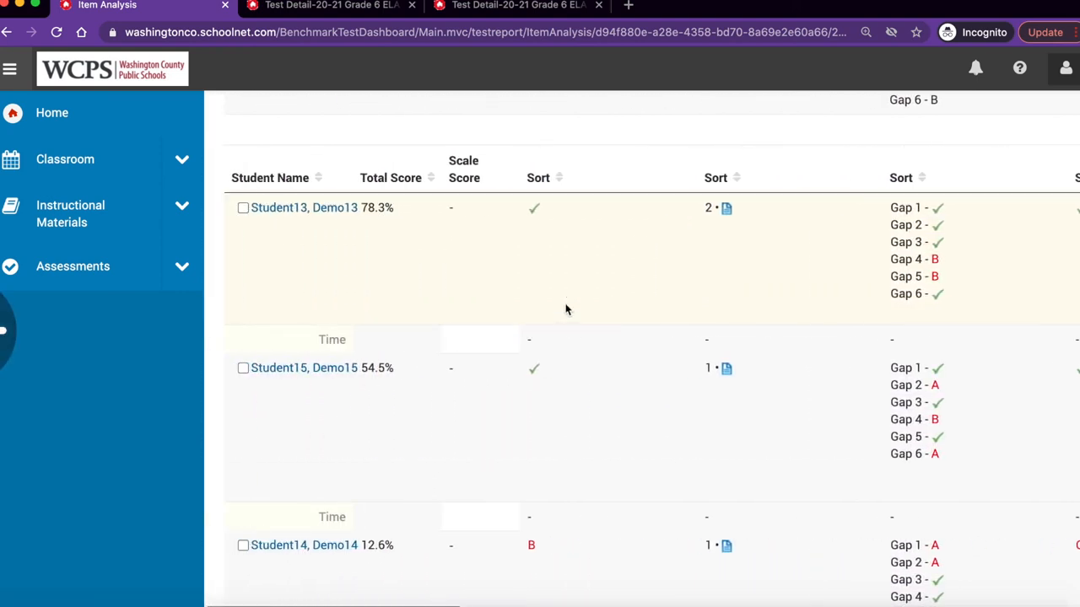
mouse_move(332, 263)
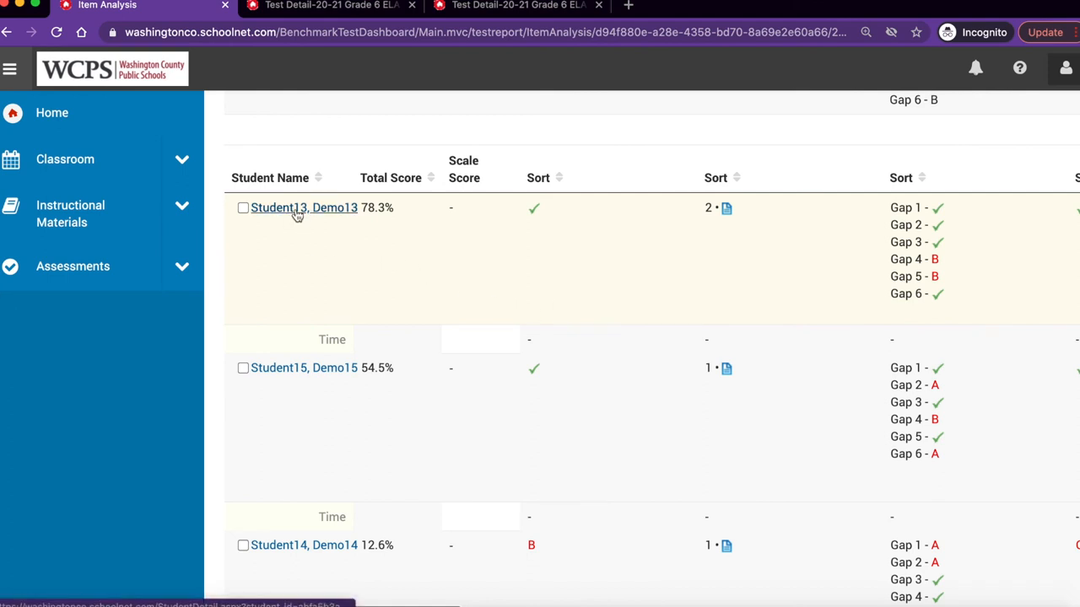
Open Demo13 Student13's Student Profile in a new tab, then return to Item Analysis.
click(304, 207)
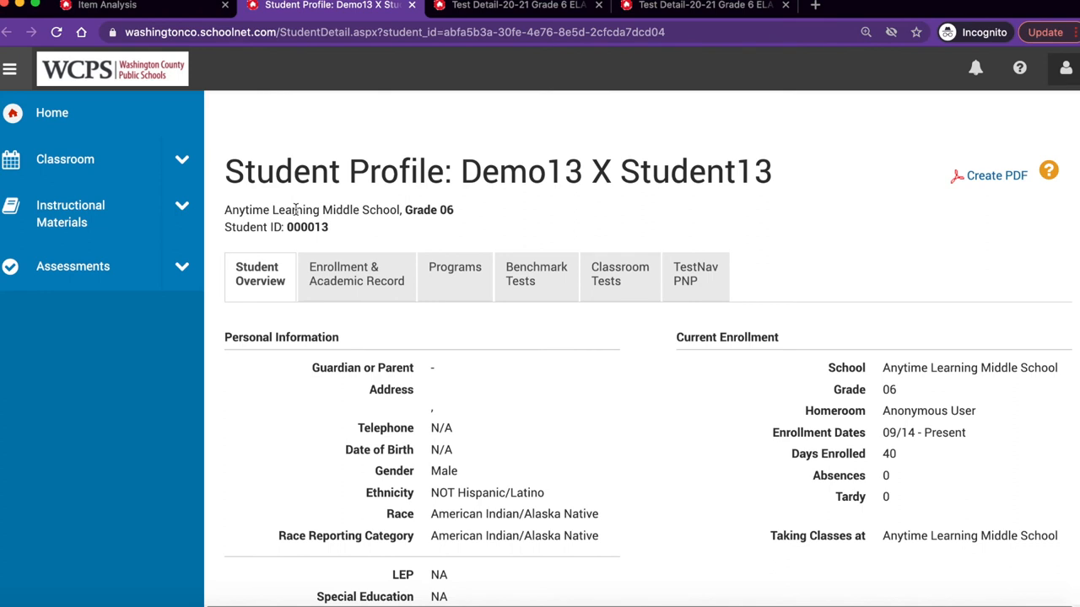
mouse_move(356, 273)
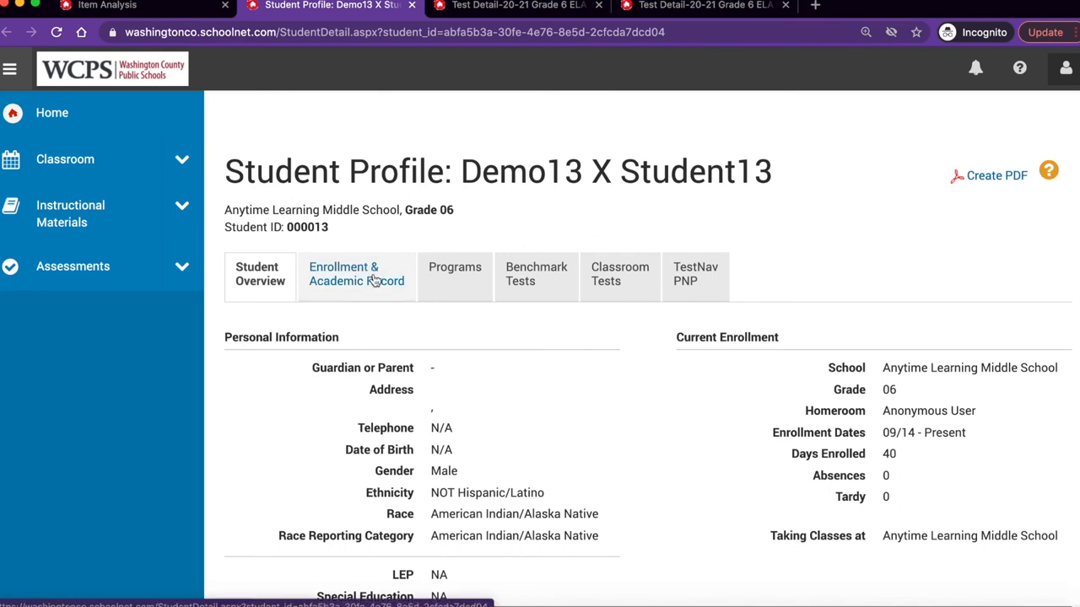
mouse_move(361, 137)
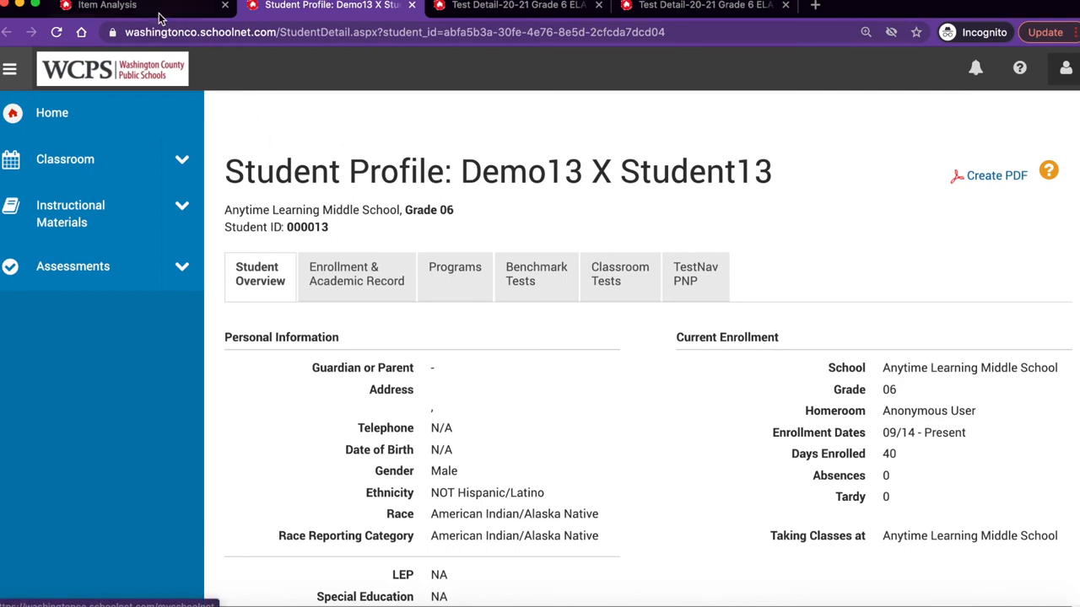
mouse_move(105, 6)
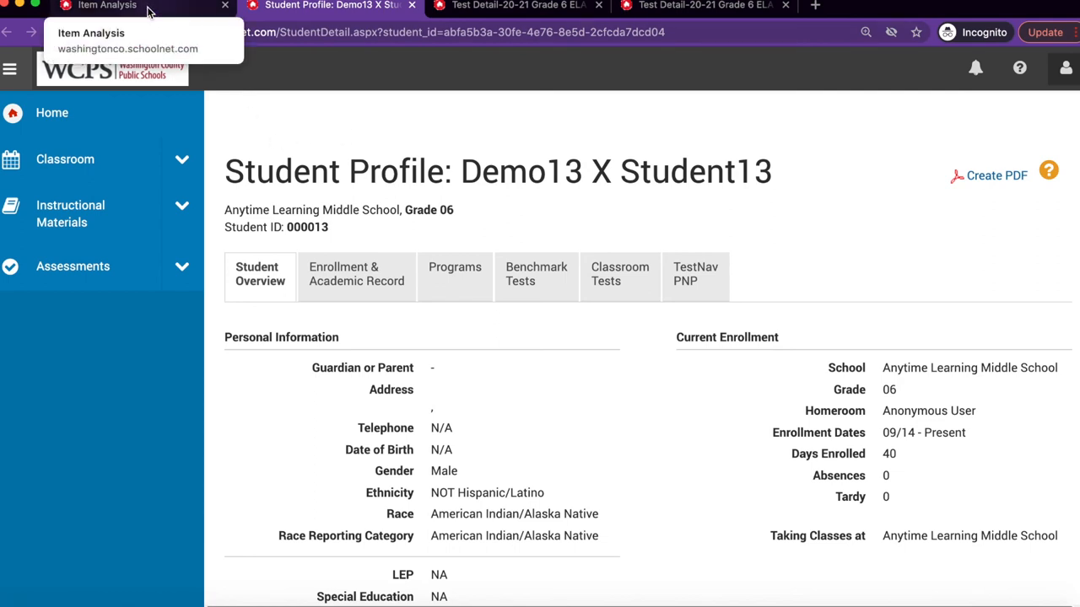
click(107, 5)
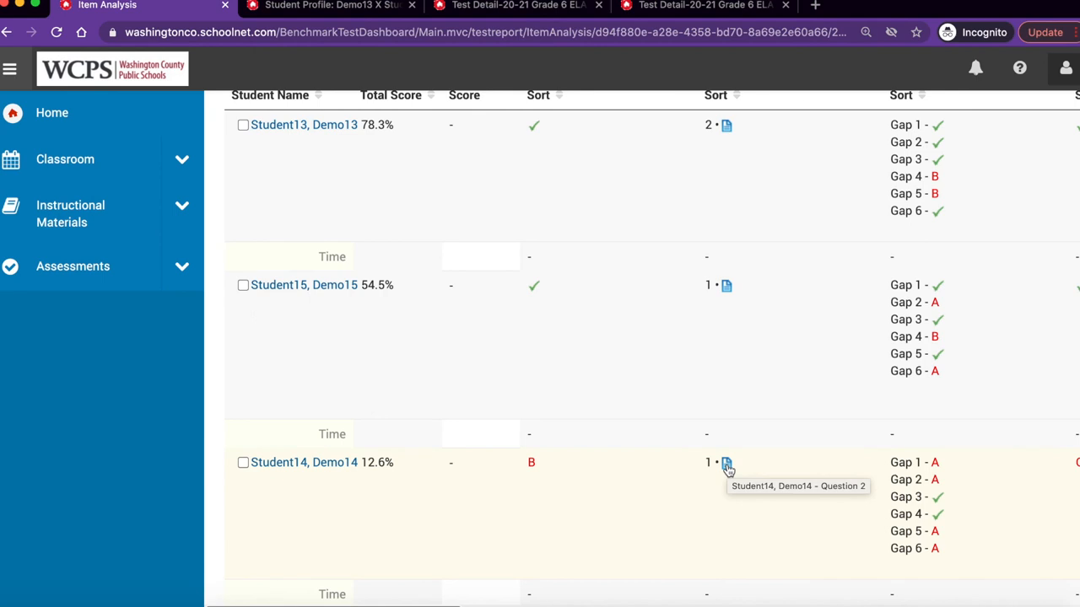
click(726, 462)
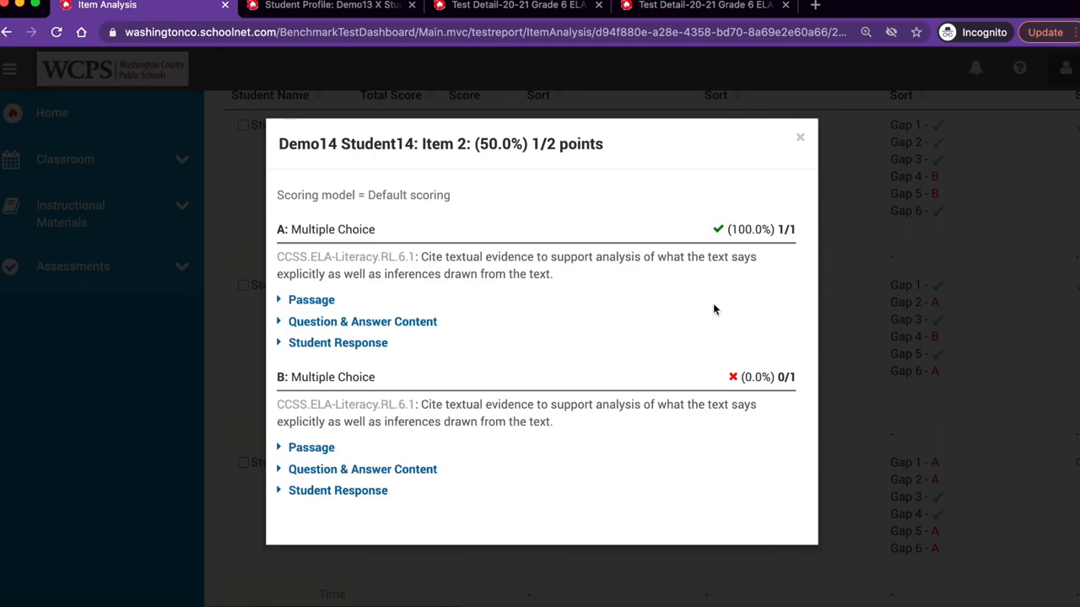
click(311, 301)
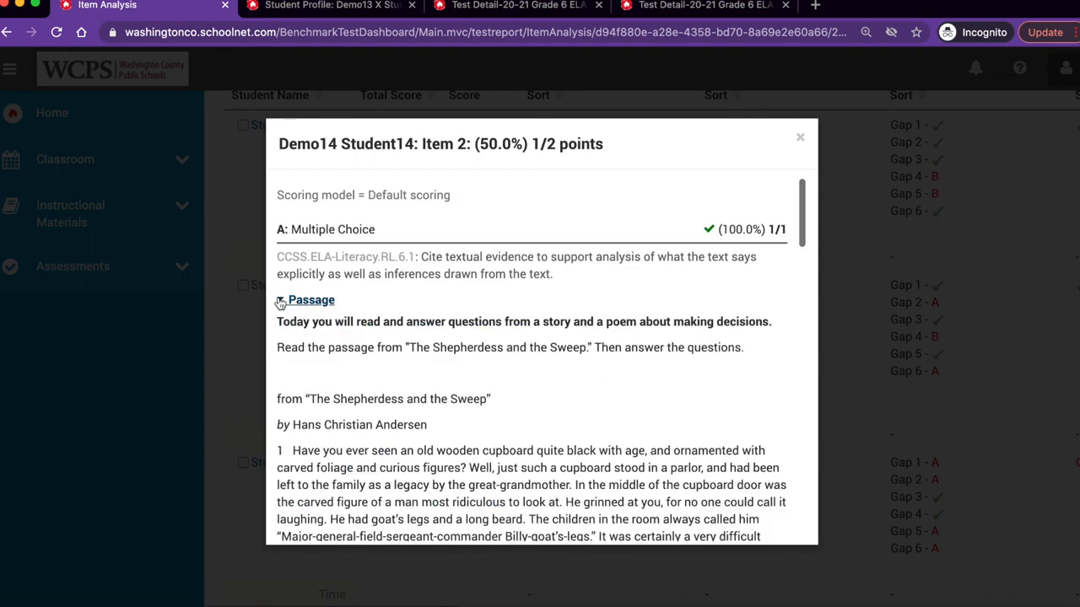
scroll(down, 3)
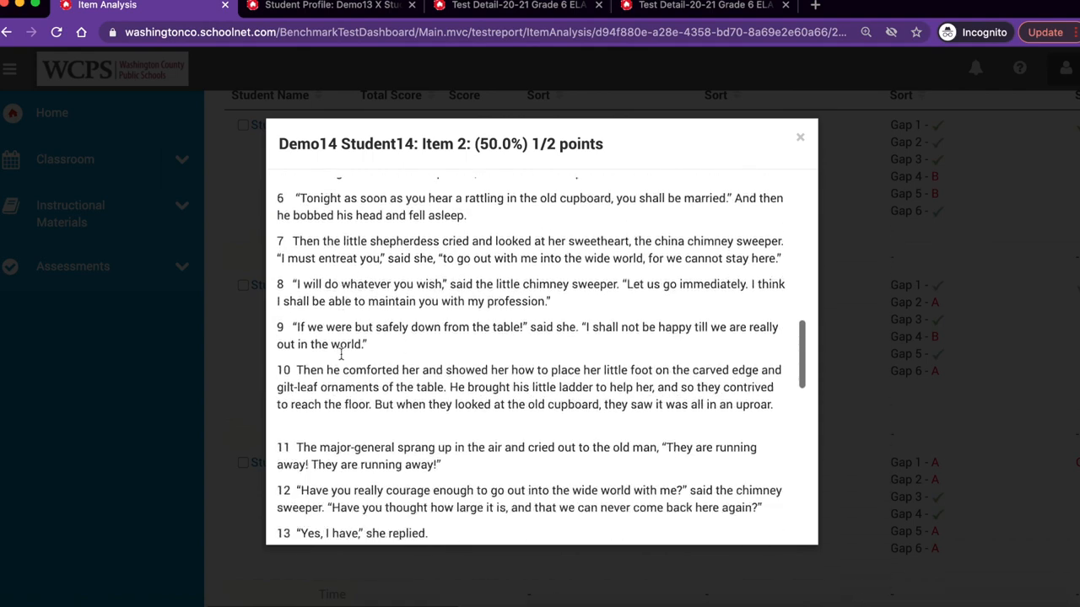
scroll(down, 3)
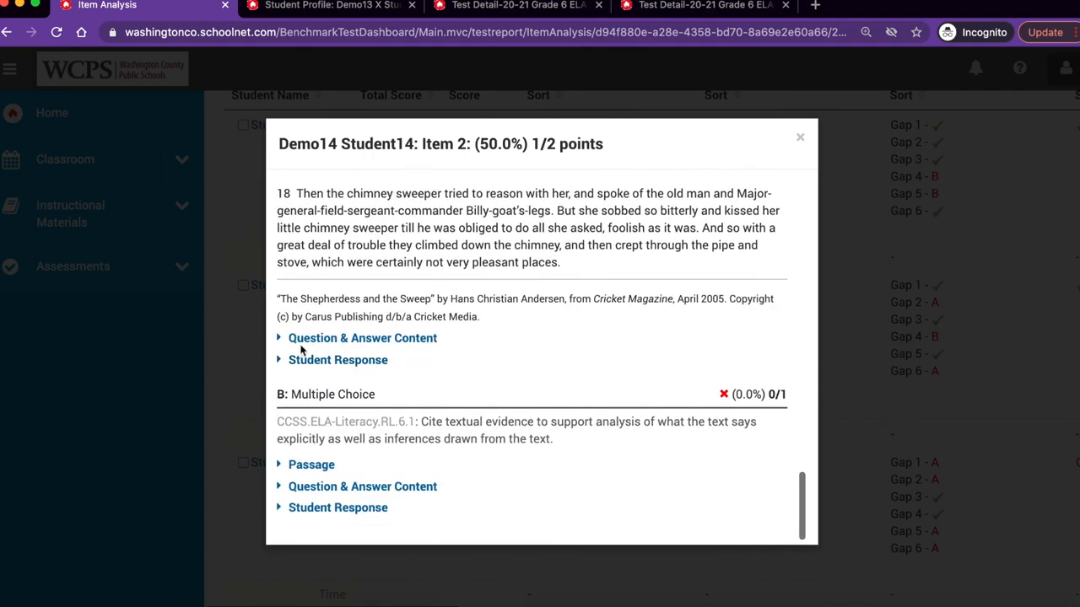
click(361, 337)
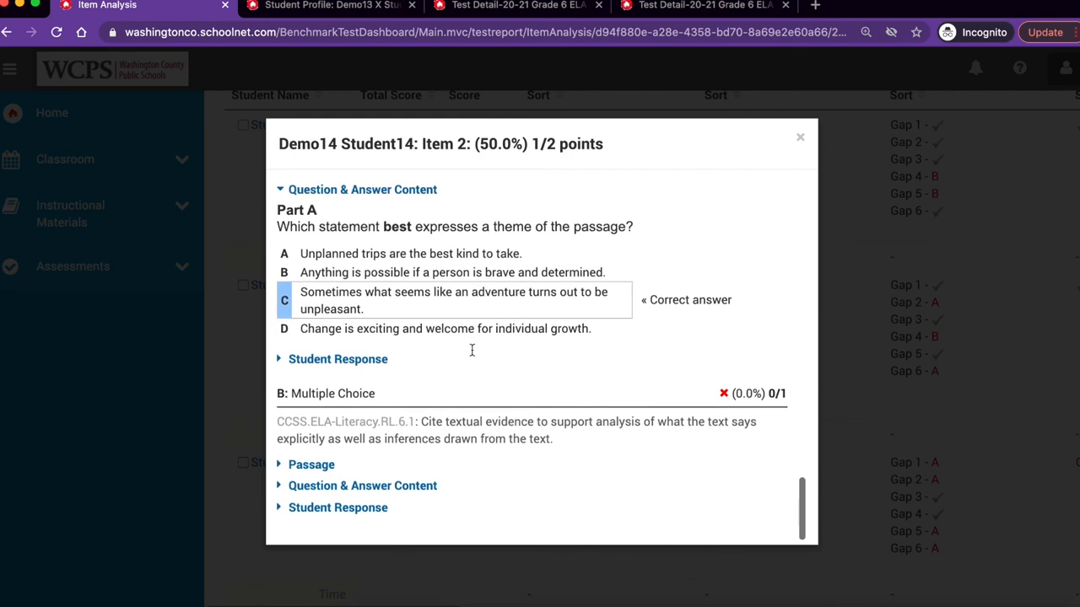
click(337, 358)
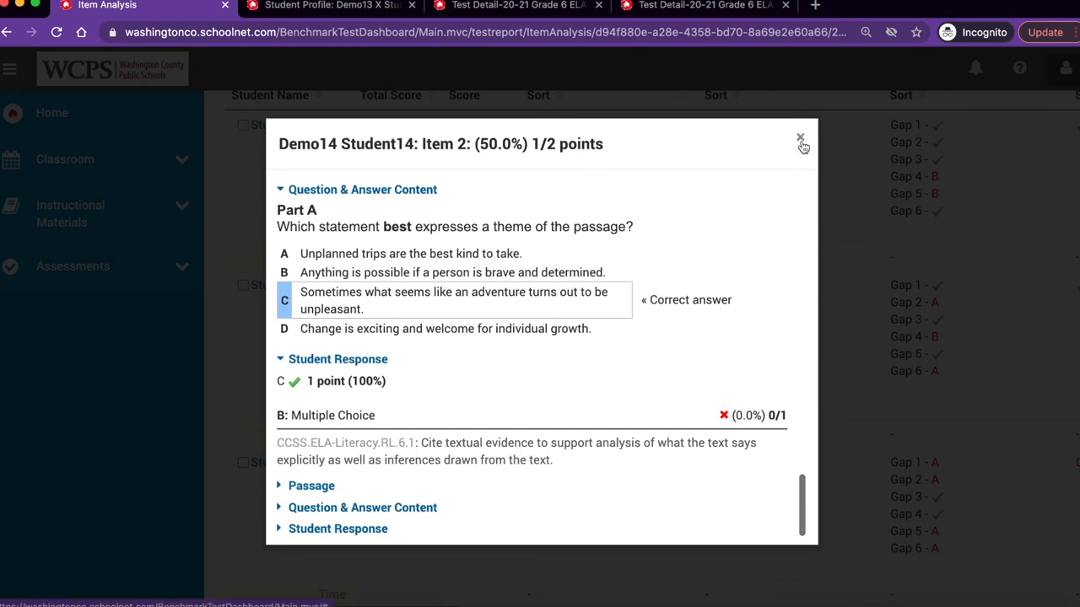
click(800, 137)
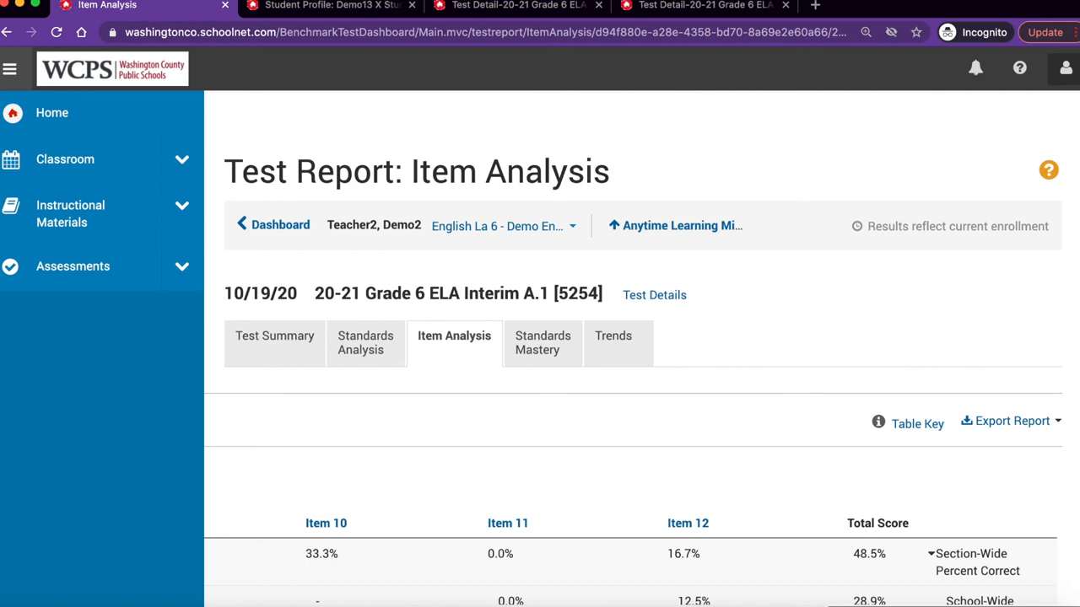
Export the Item Analysis report via Create PDF, downloading ItemAnalysis.pdf.
click(1012, 422)
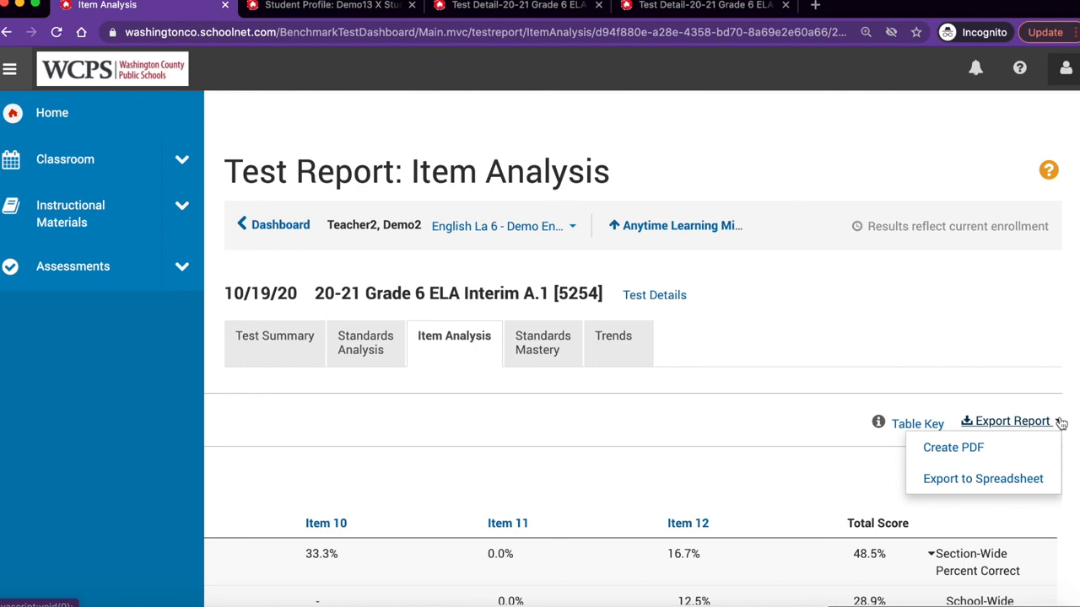
click(1013, 422)
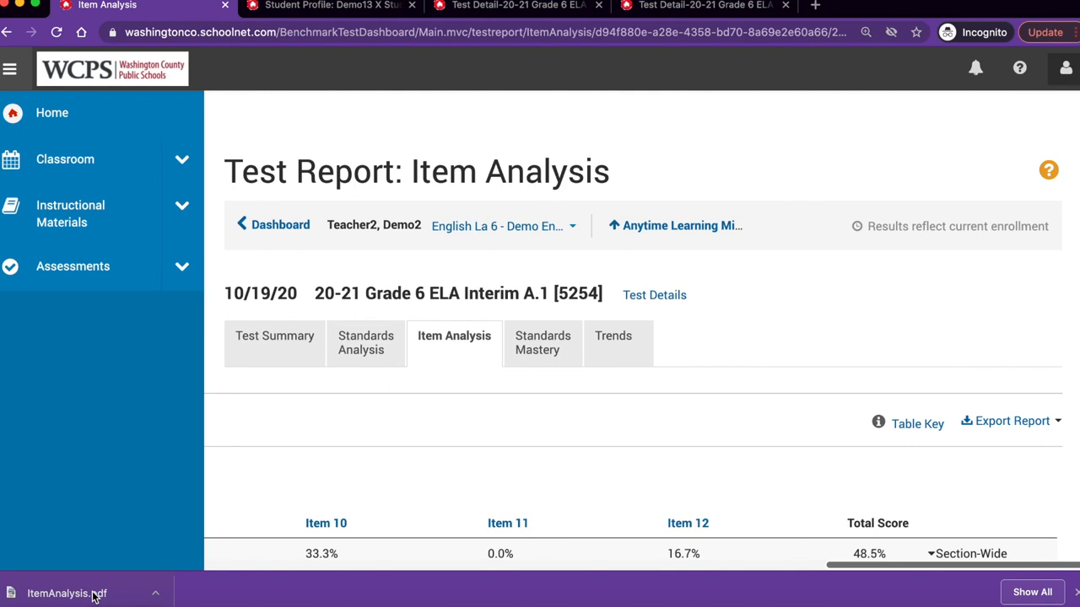
mouse_move(212, 574)
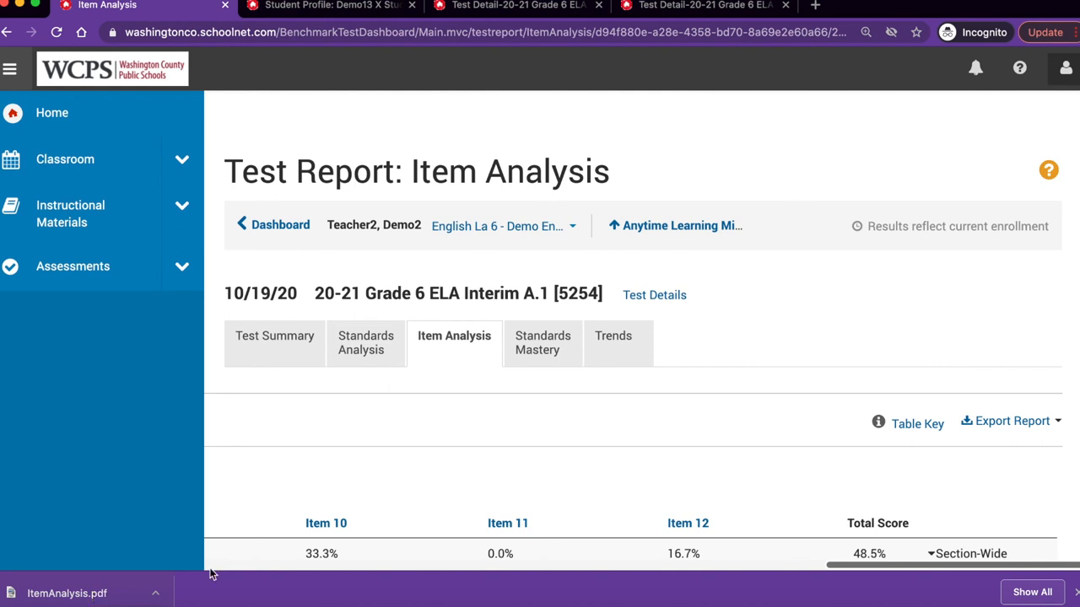
mouse_move(1046, 193)
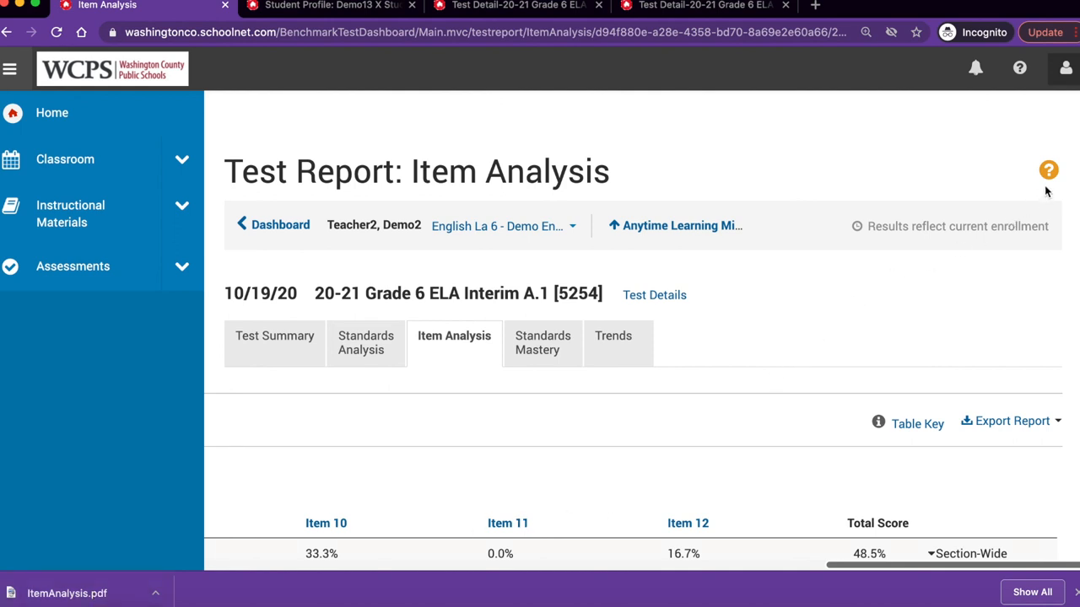
mouse_move(1049, 169)
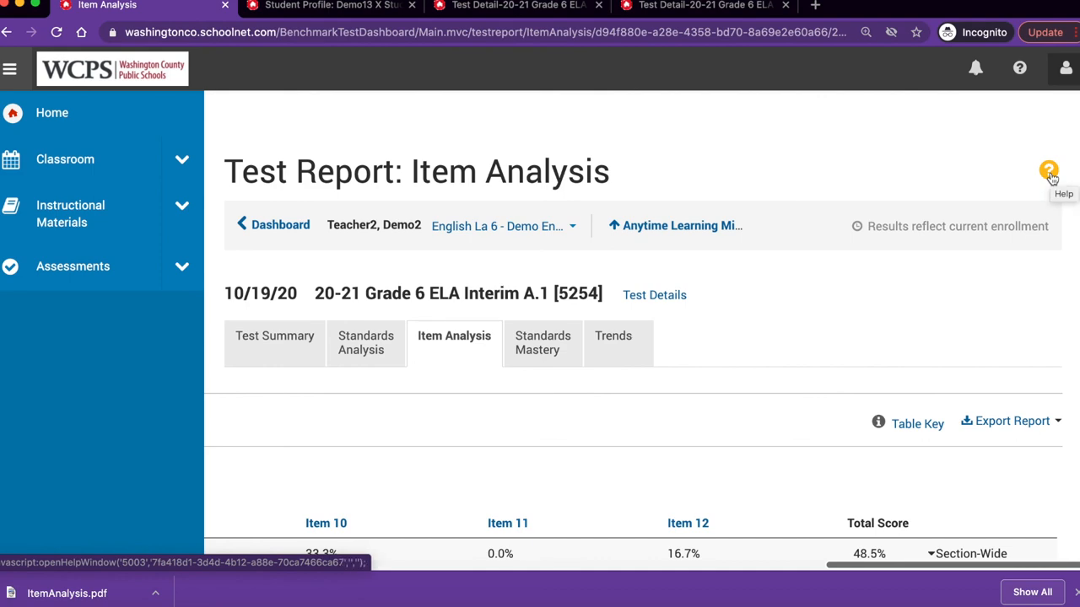
Open Reporting Help on the Classroom Item Analysis Report topic from the report's help icon.
click(1049, 168)
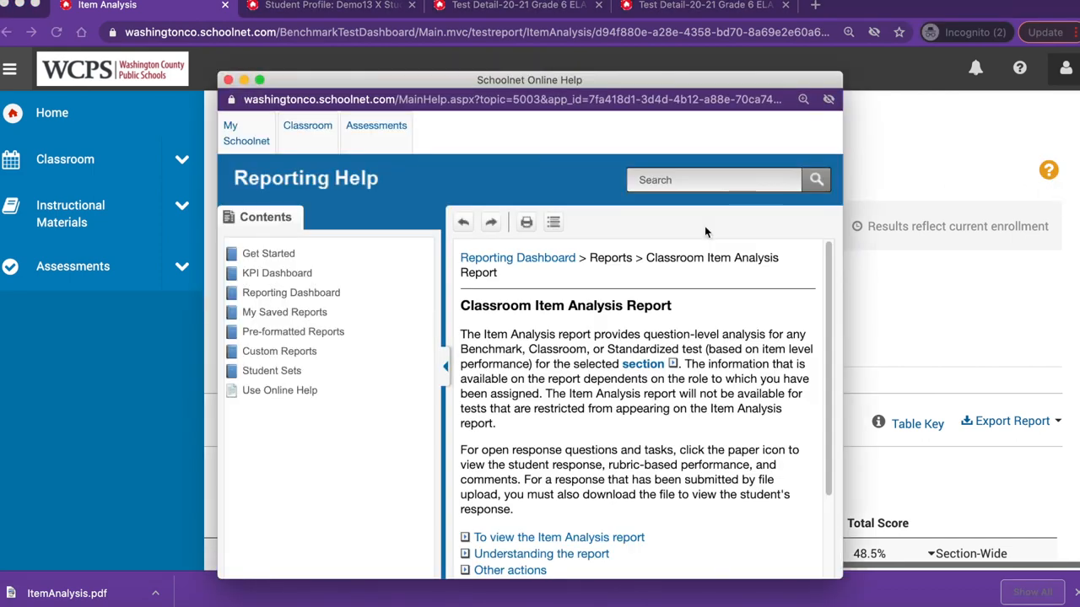
scroll(down, 3)
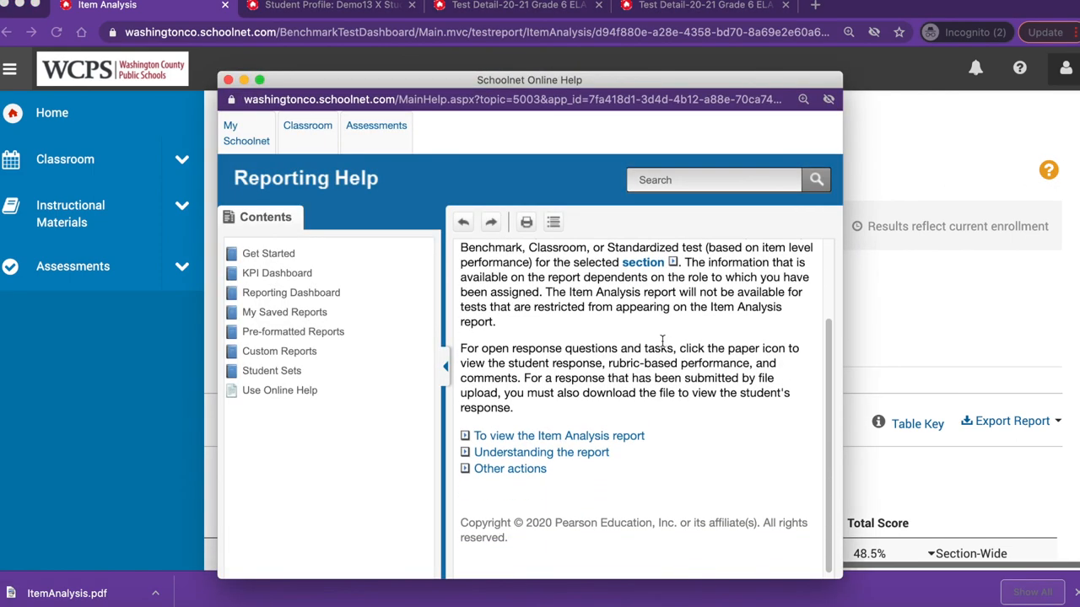